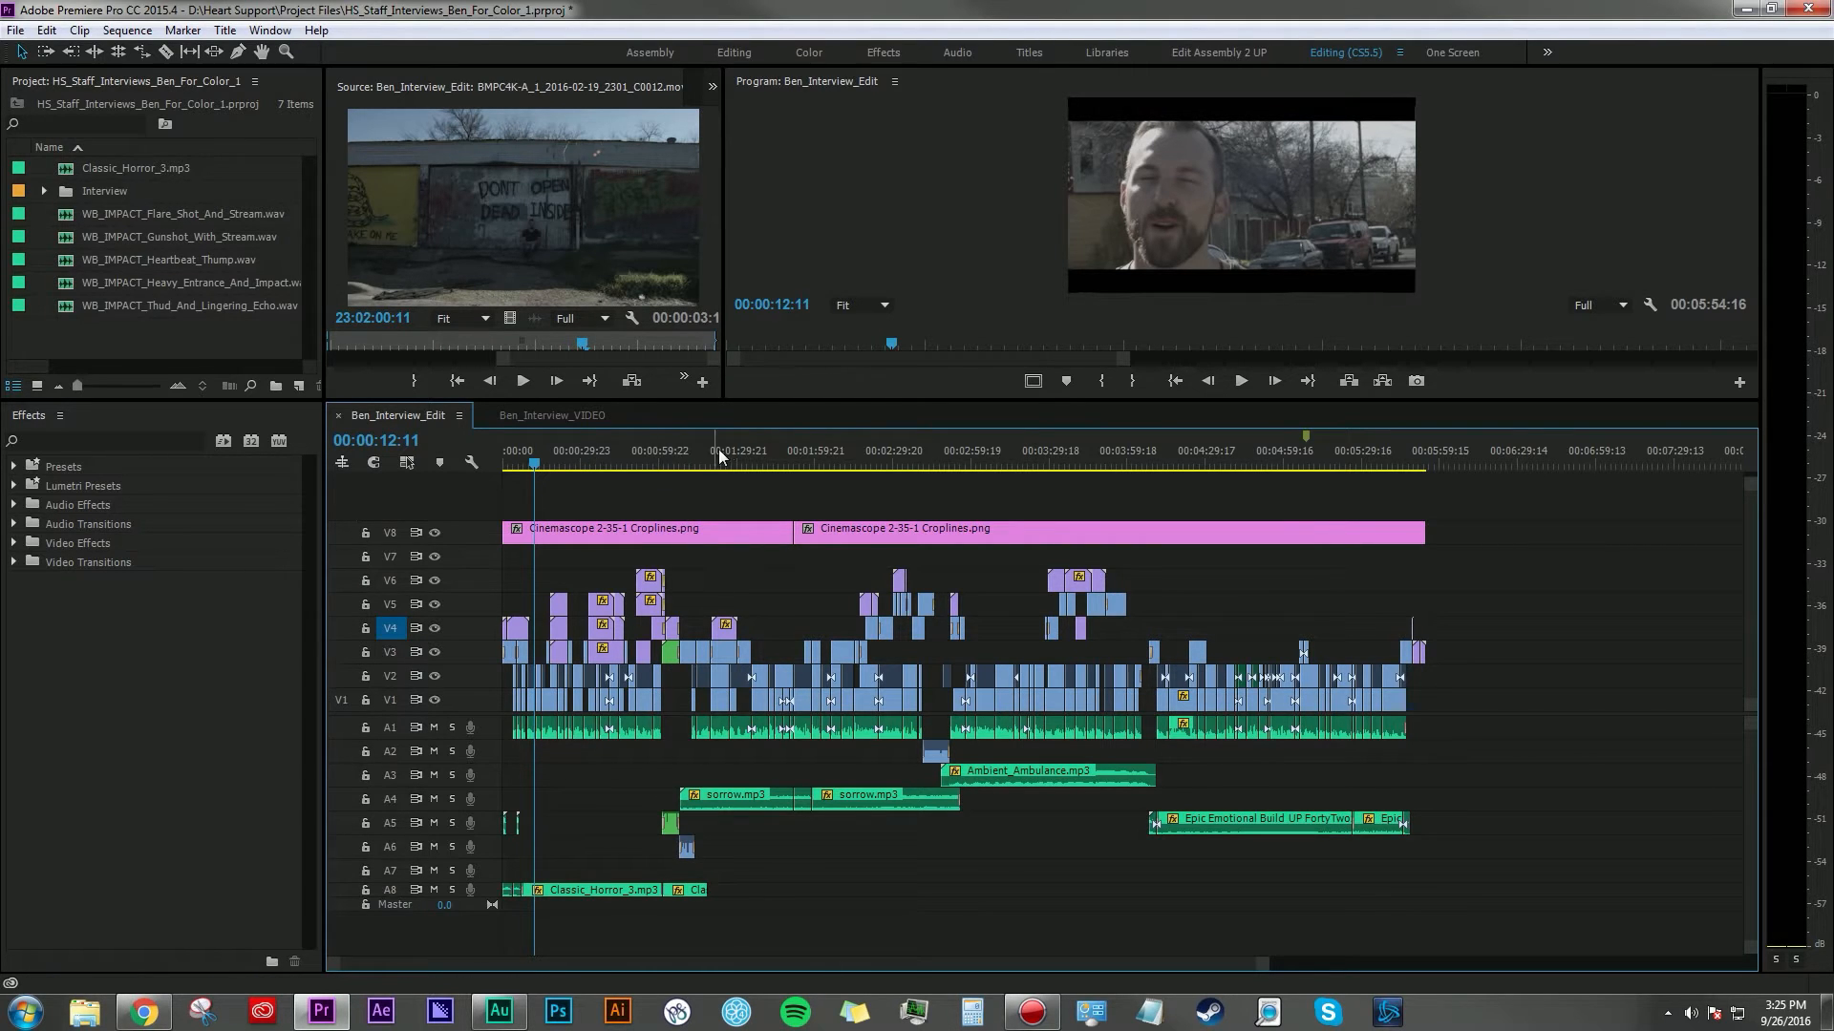
# - Switch to Audition's Ben_Interview_Edit session showing the DIA, SFX, MUS1–MUS4 tracks and MUSBUS bus
pyautogui.click(1101, 451)
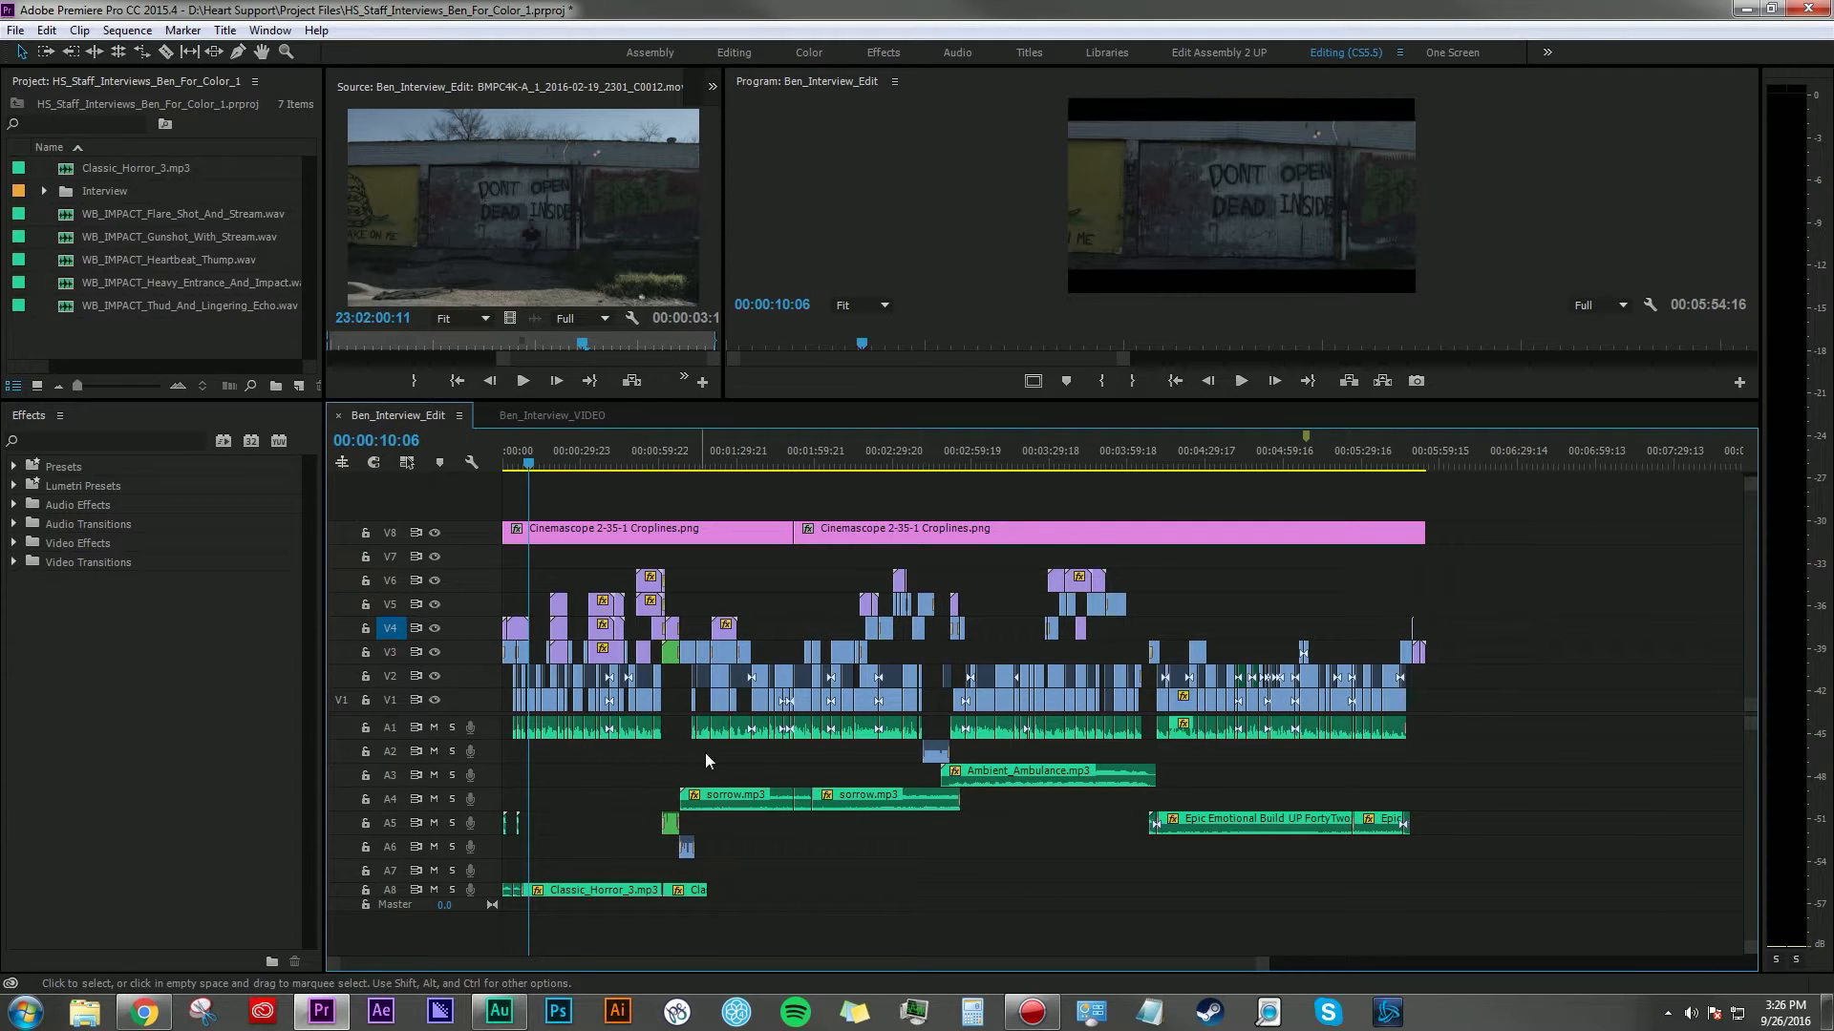
pyautogui.moveTo(554, 761)
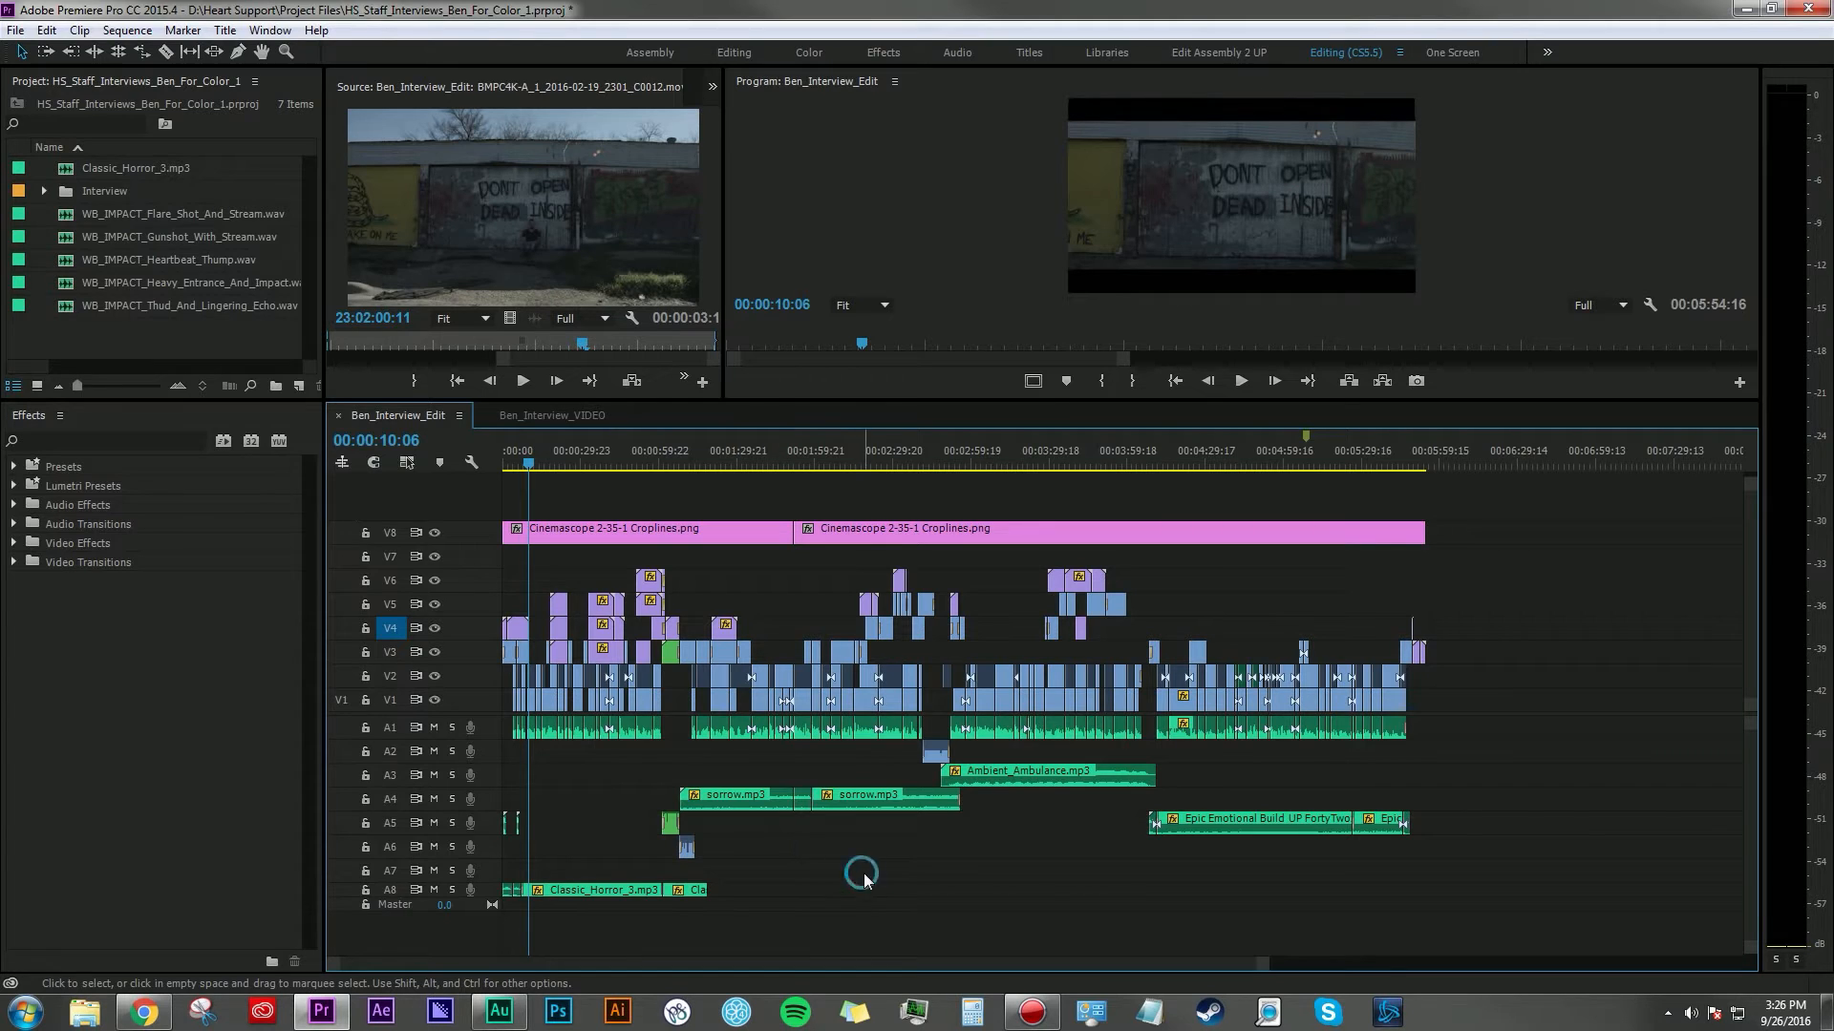
pyautogui.click(496, 1011)
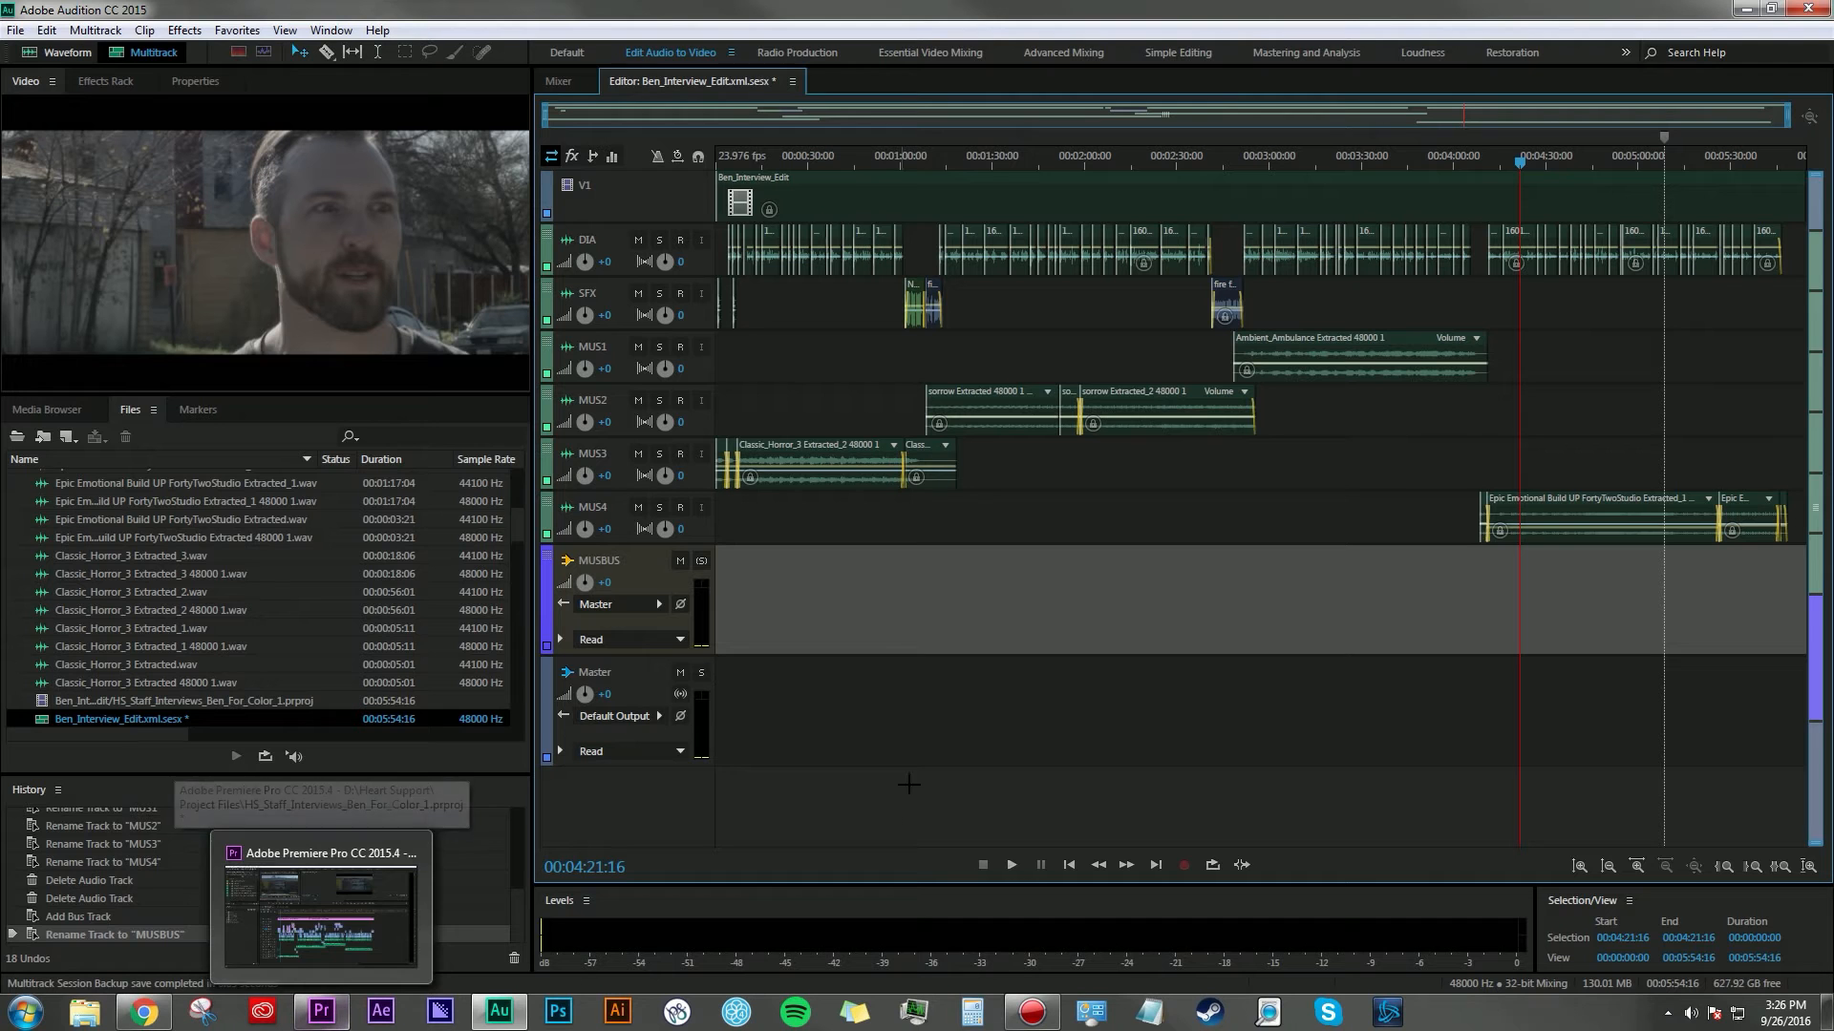
pyautogui.moveTo(433, 970)
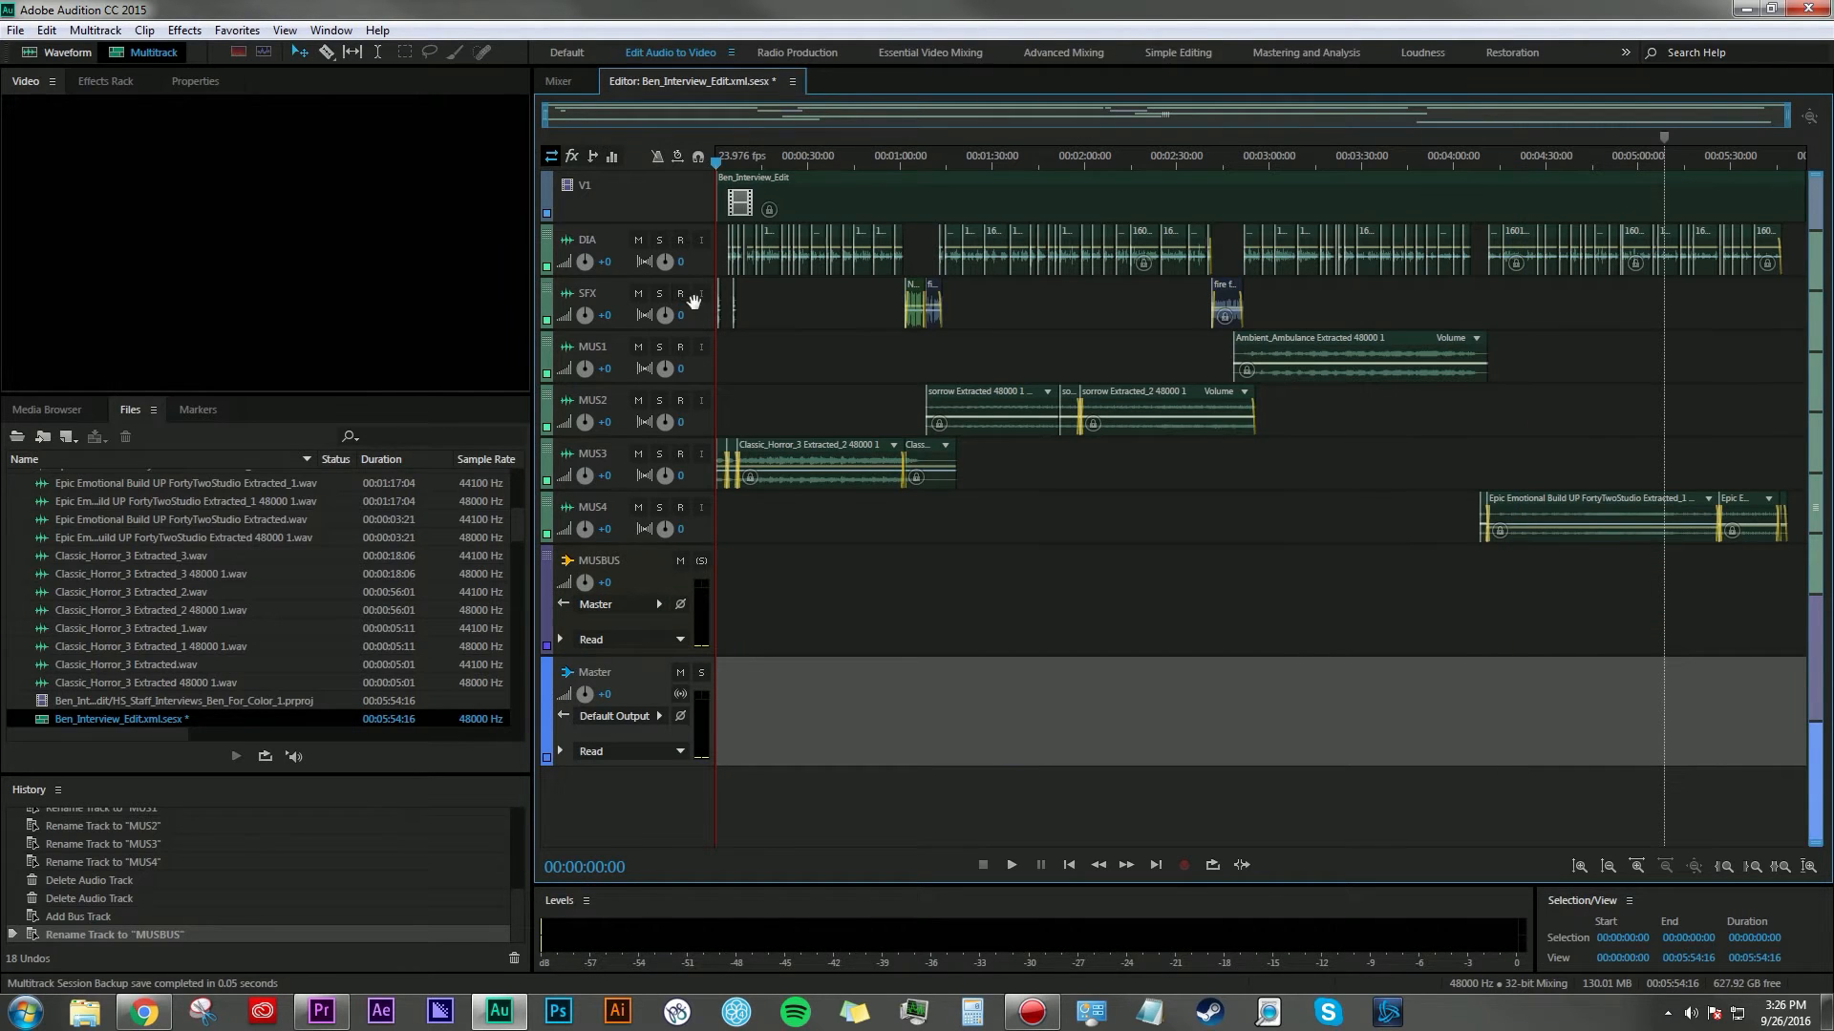
pyautogui.click(588, 240)
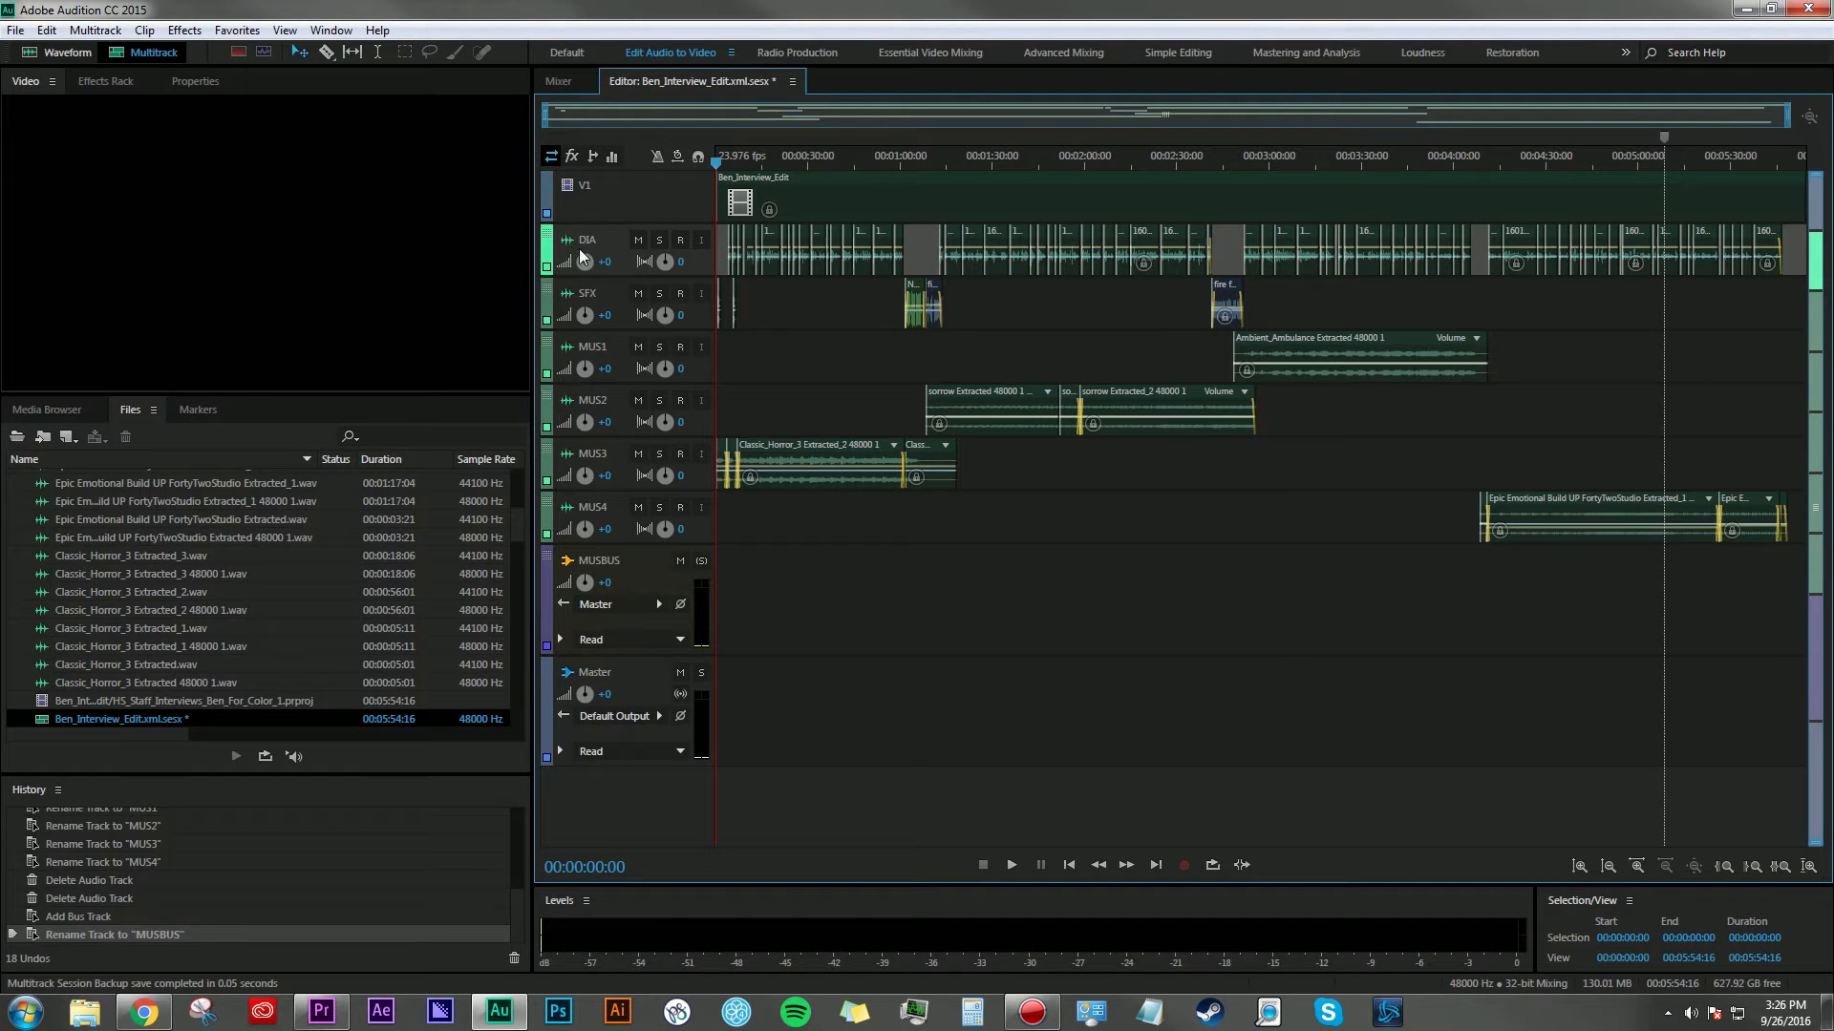
pyautogui.moveTo(1126, 304)
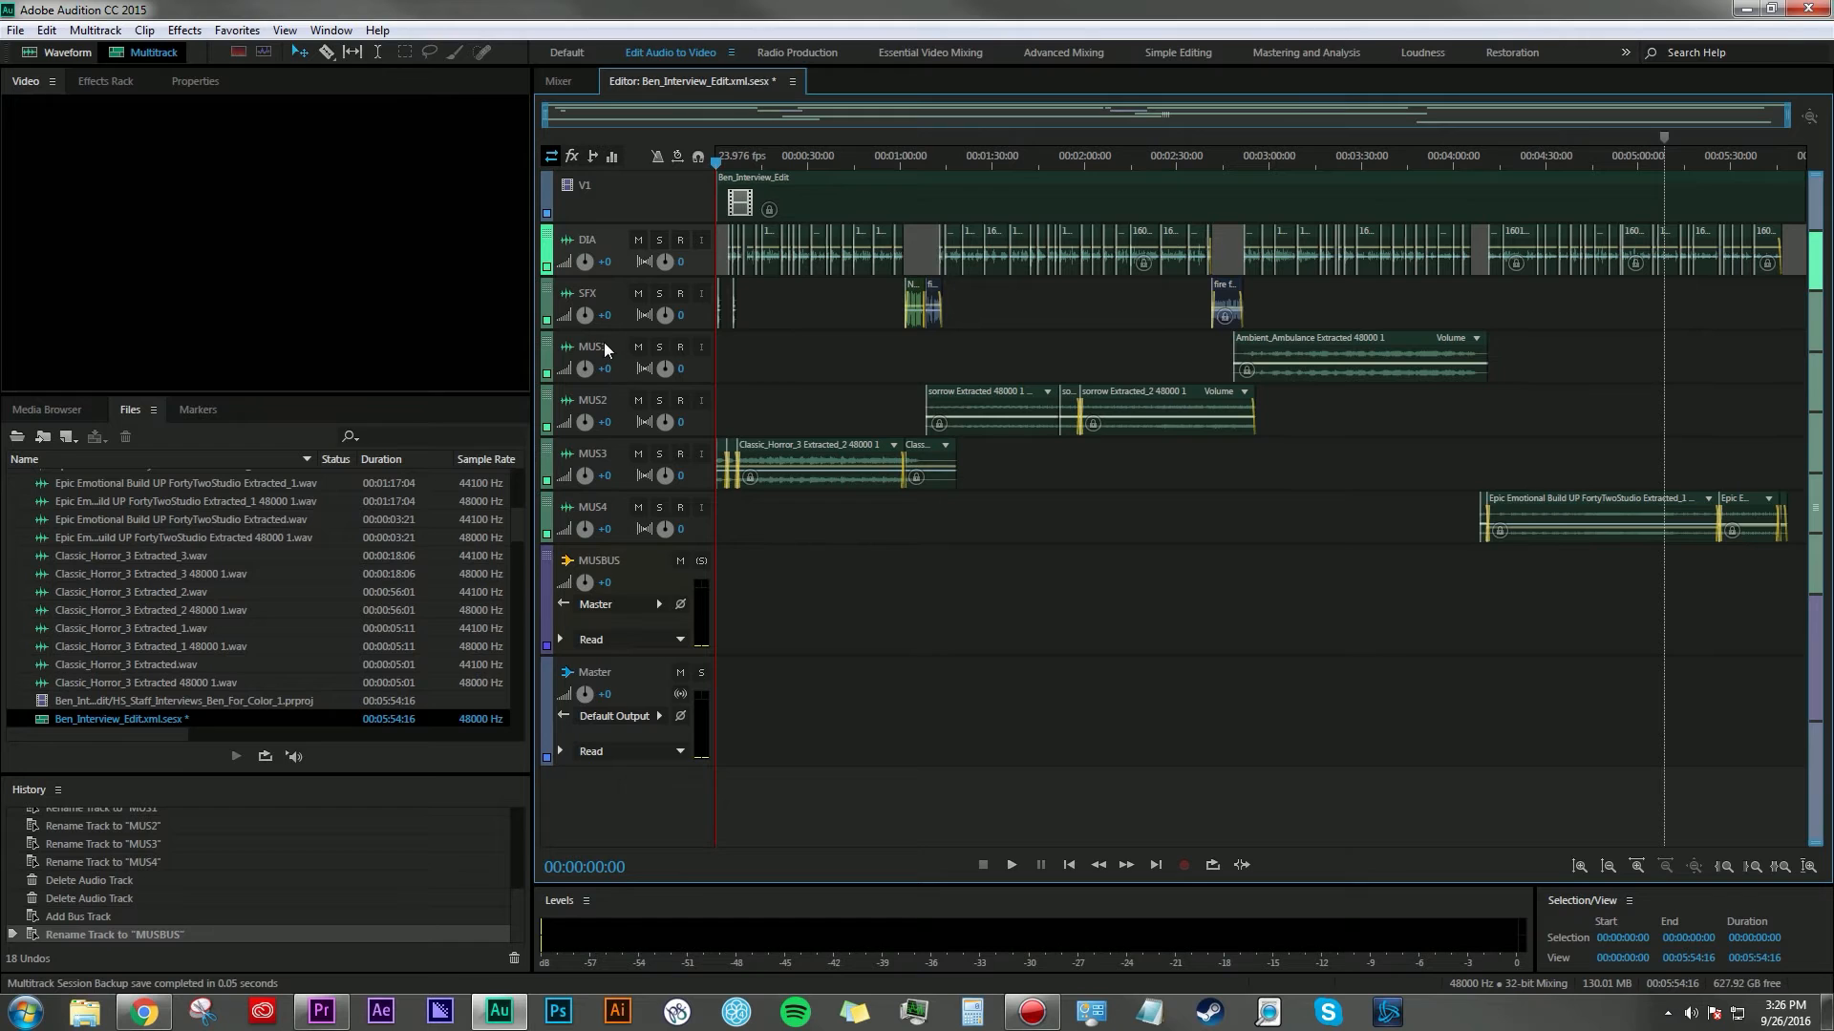
pyautogui.moveTo(620, 460)
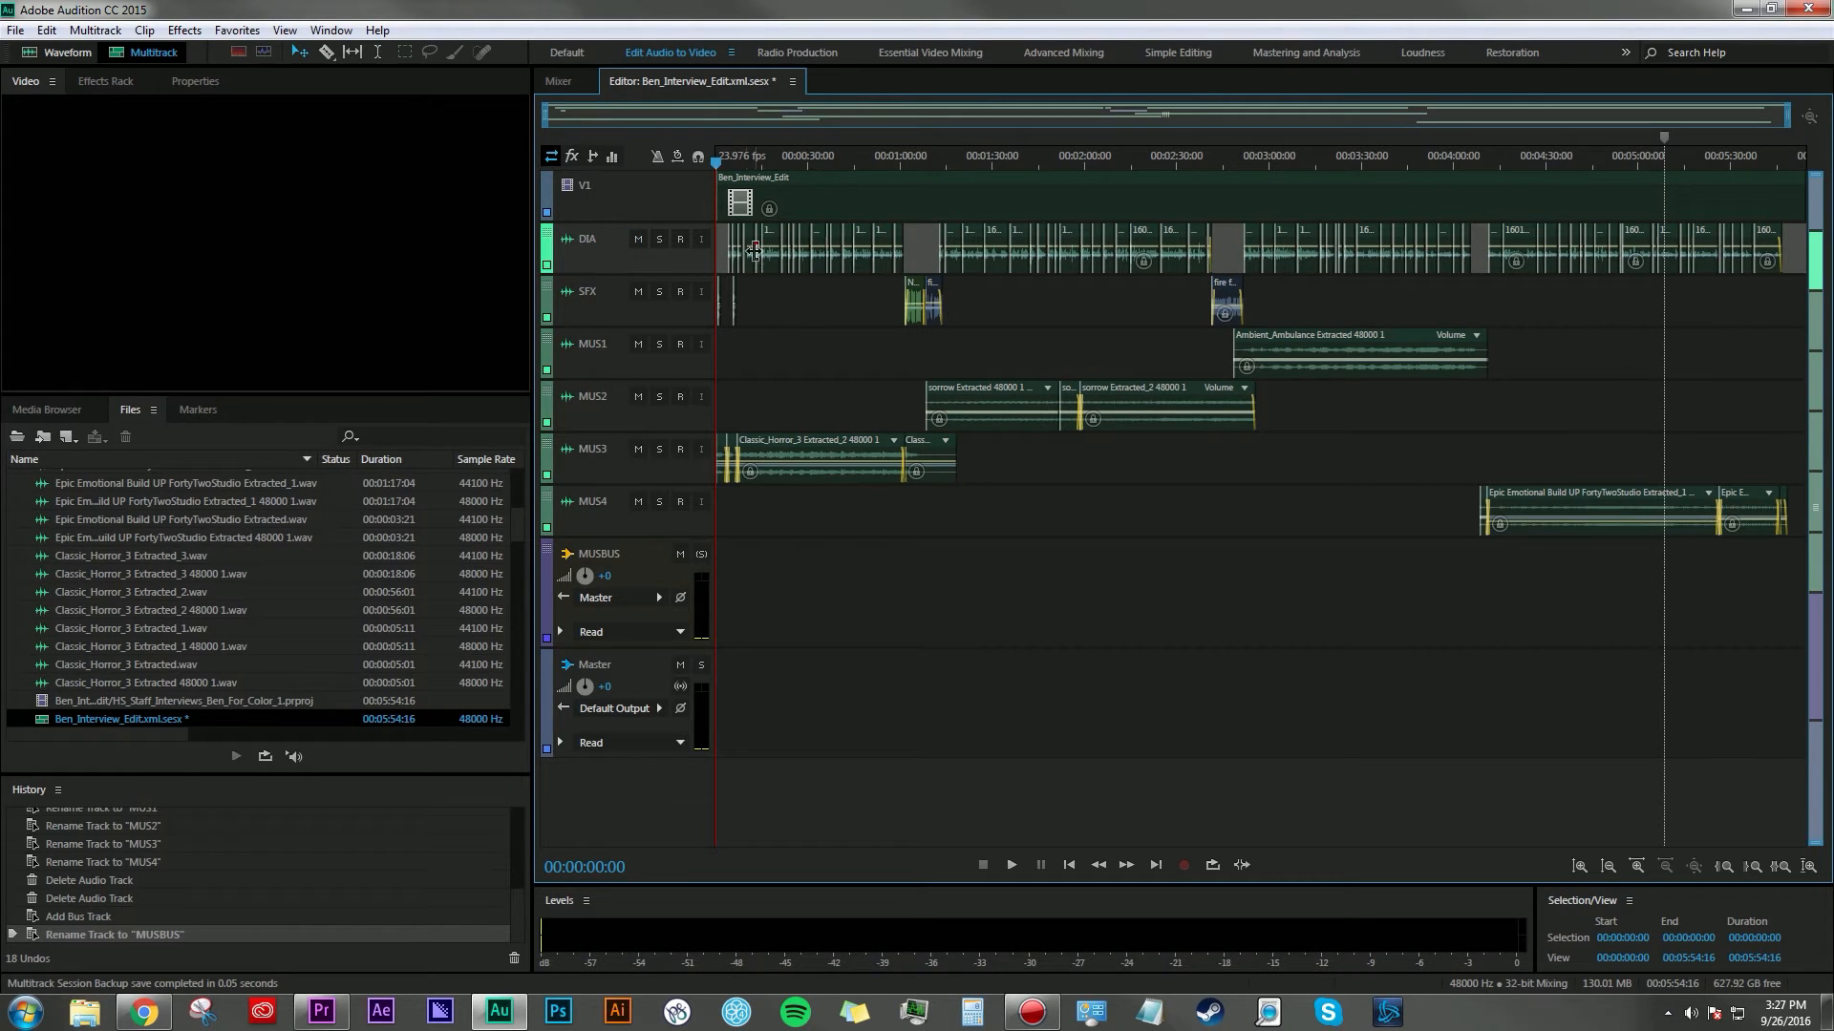
pyautogui.moveTo(1713, 255)
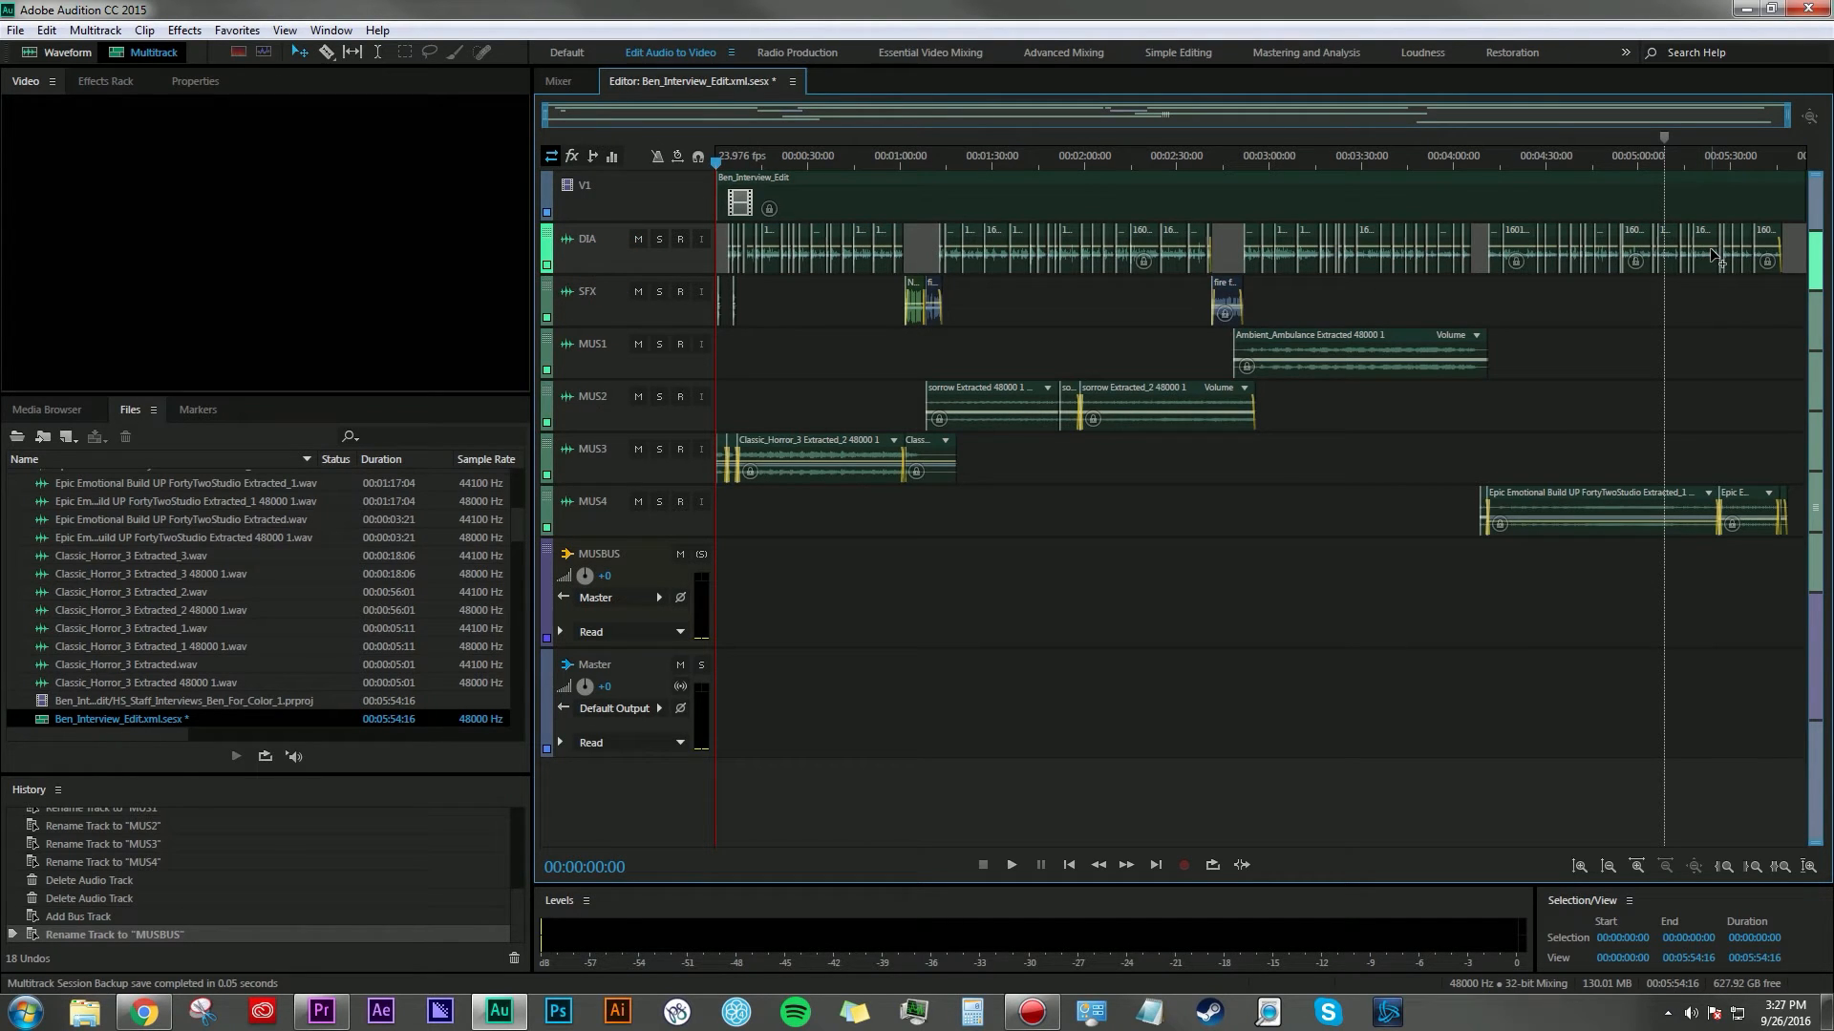
pyautogui.moveTo(1292, 568)
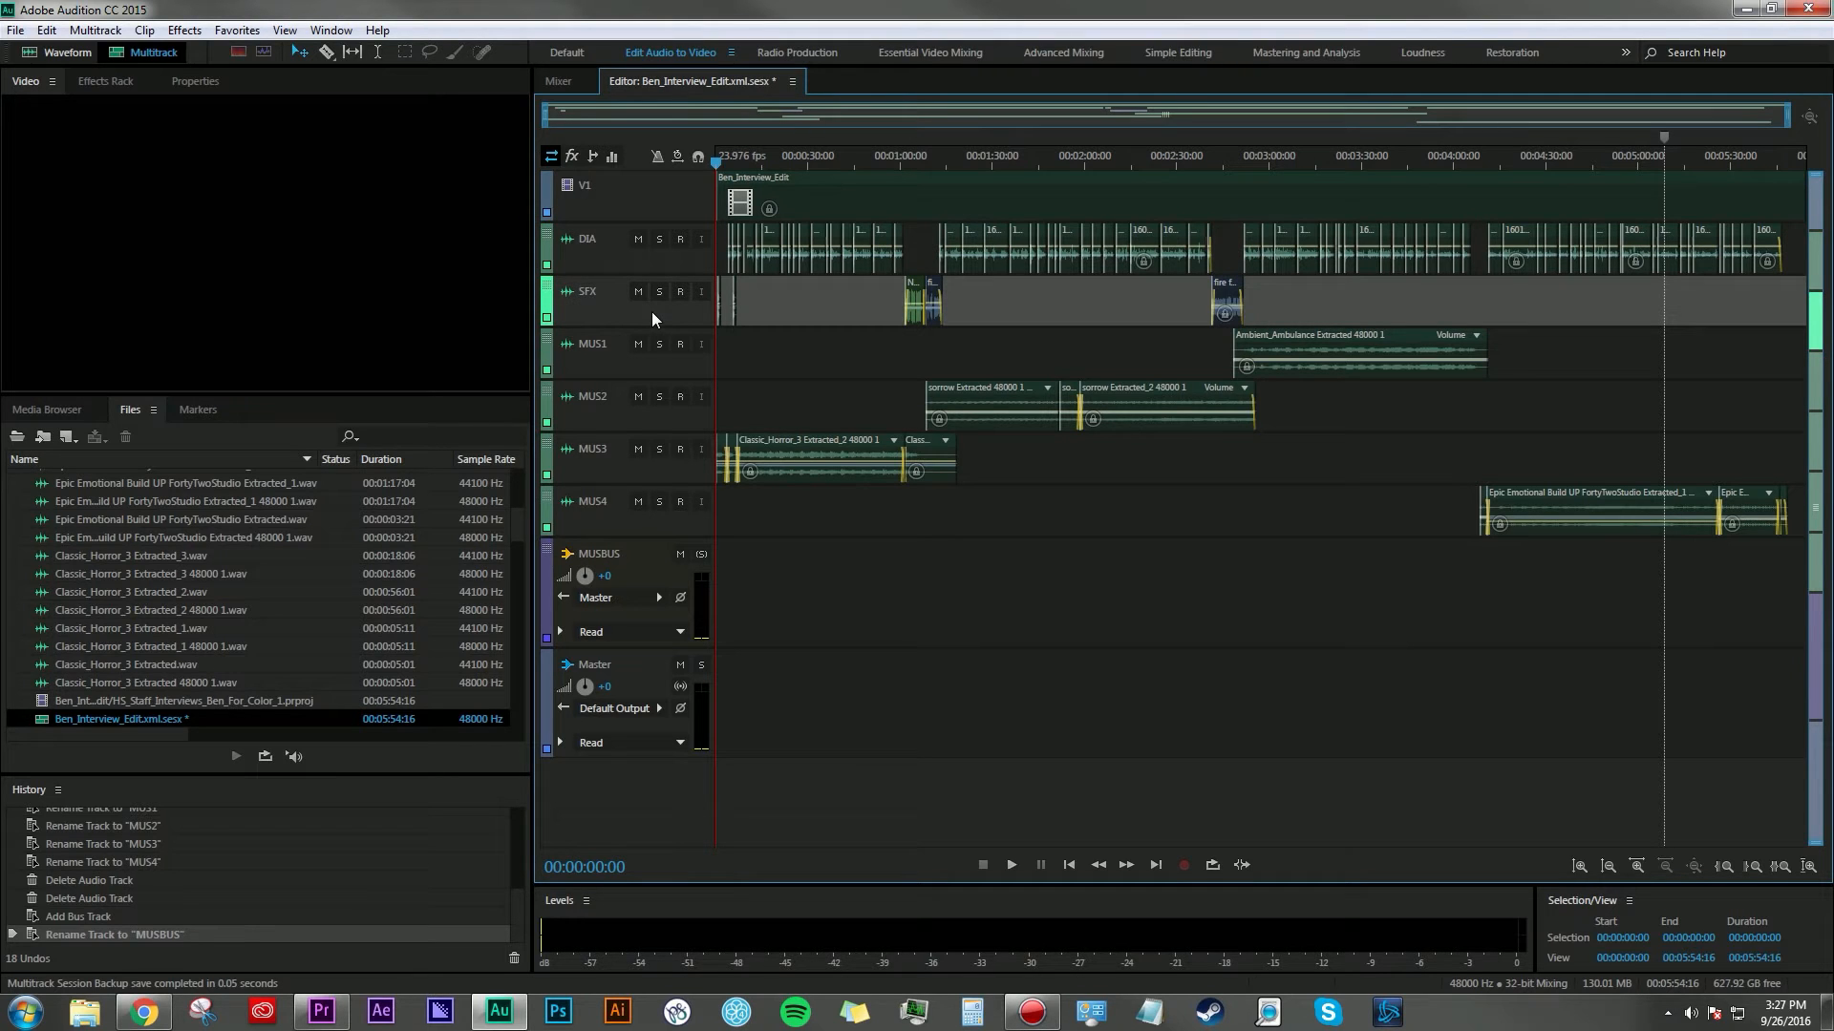
pyautogui.moveTo(1331, 296)
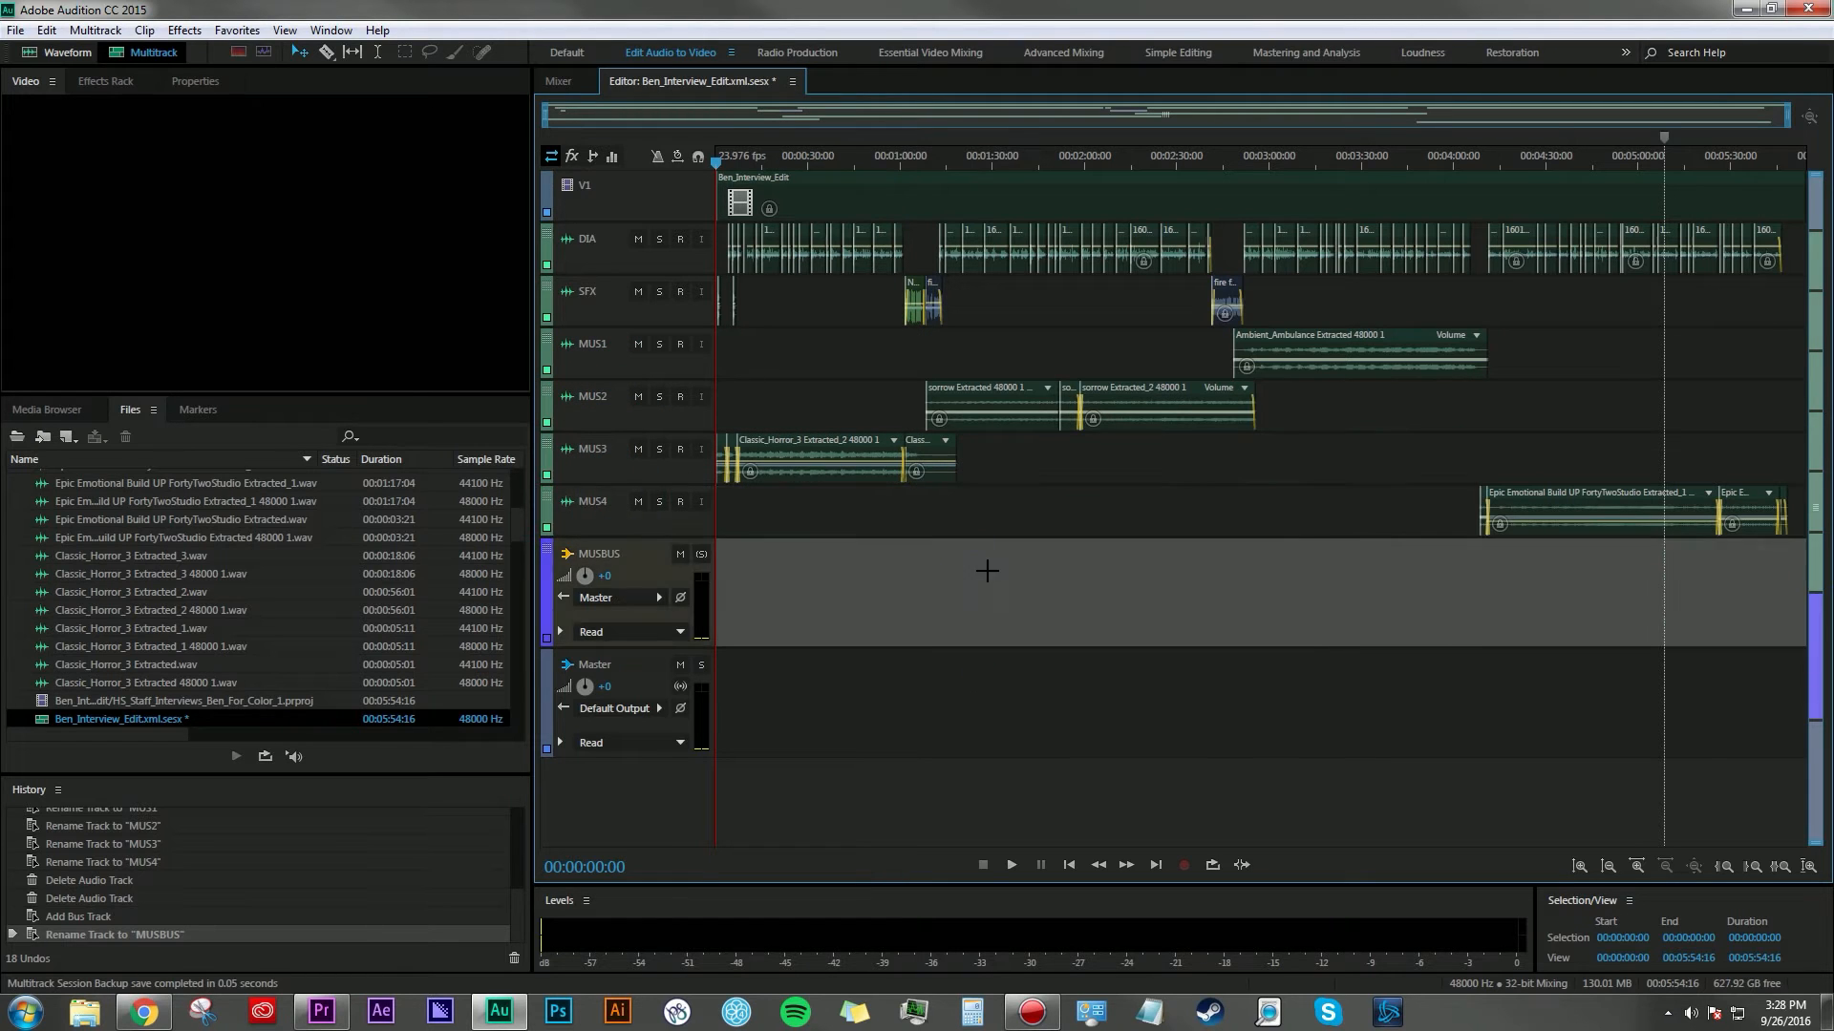
pyautogui.moveTo(915, 707)
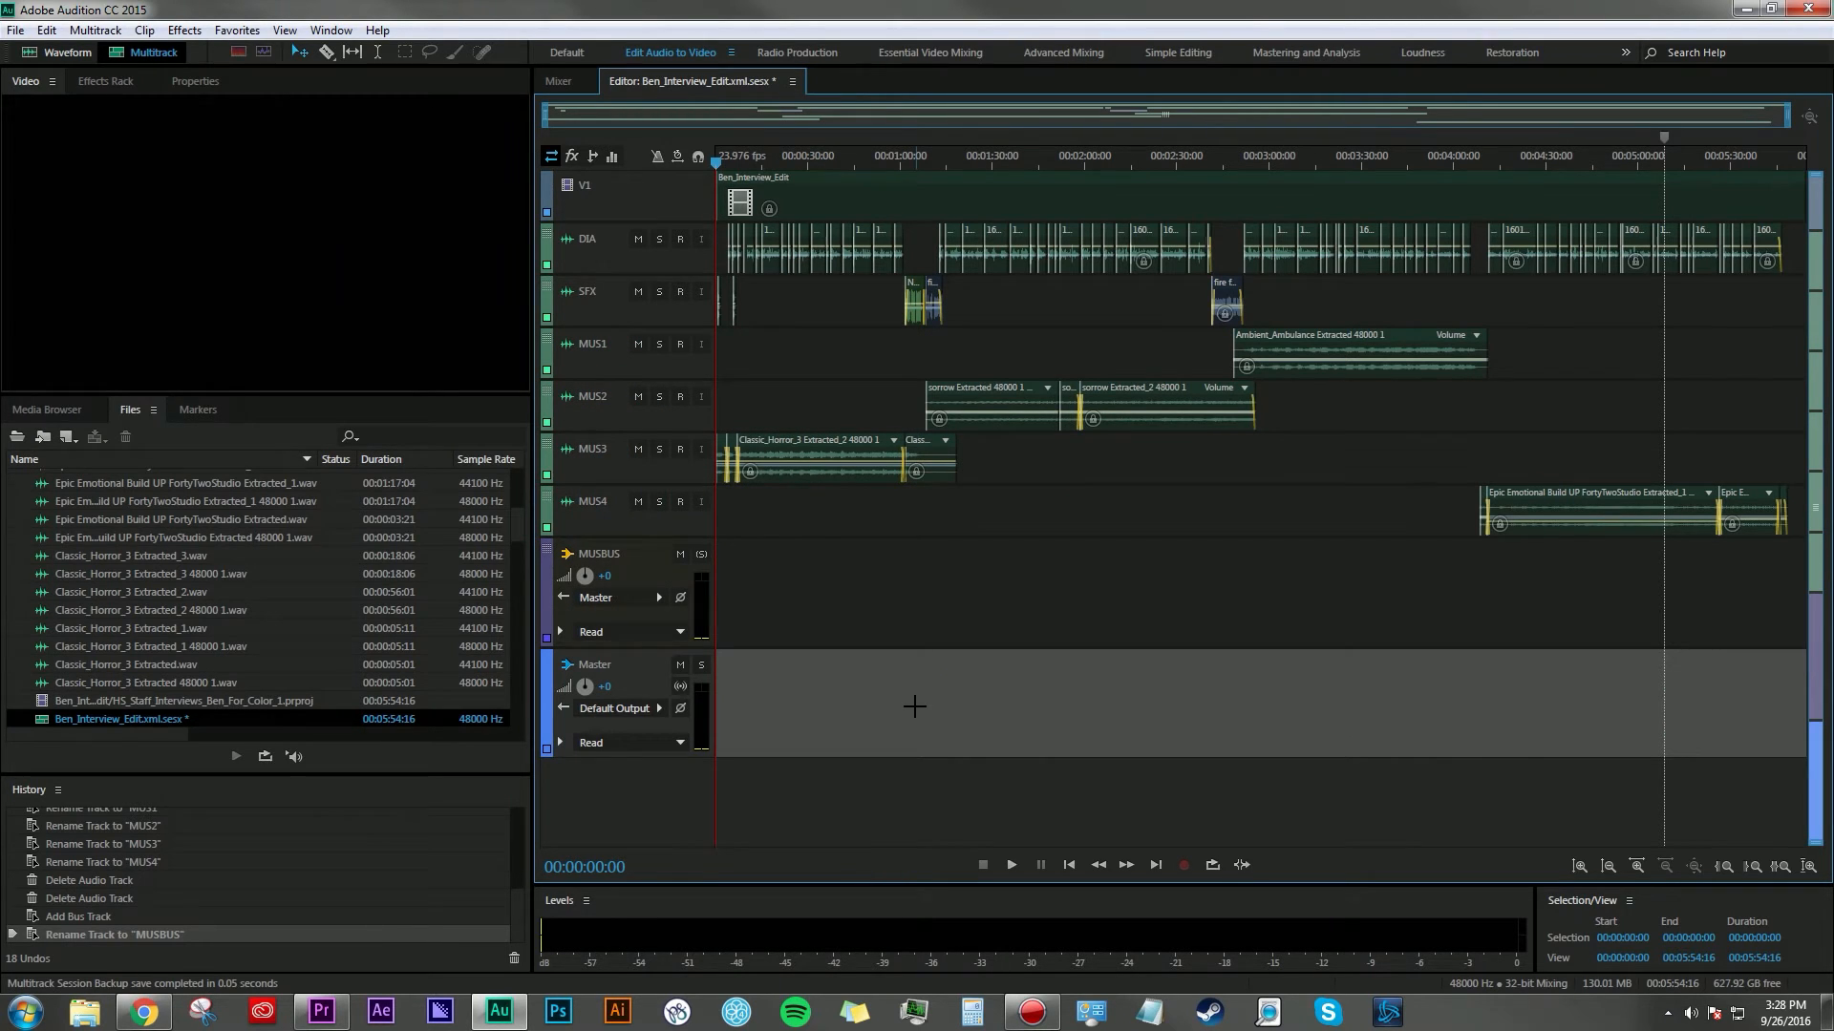
# - Start an Entire Session multitrack mixdown export and open its Mixdown Options
pyautogui.click(15, 29)
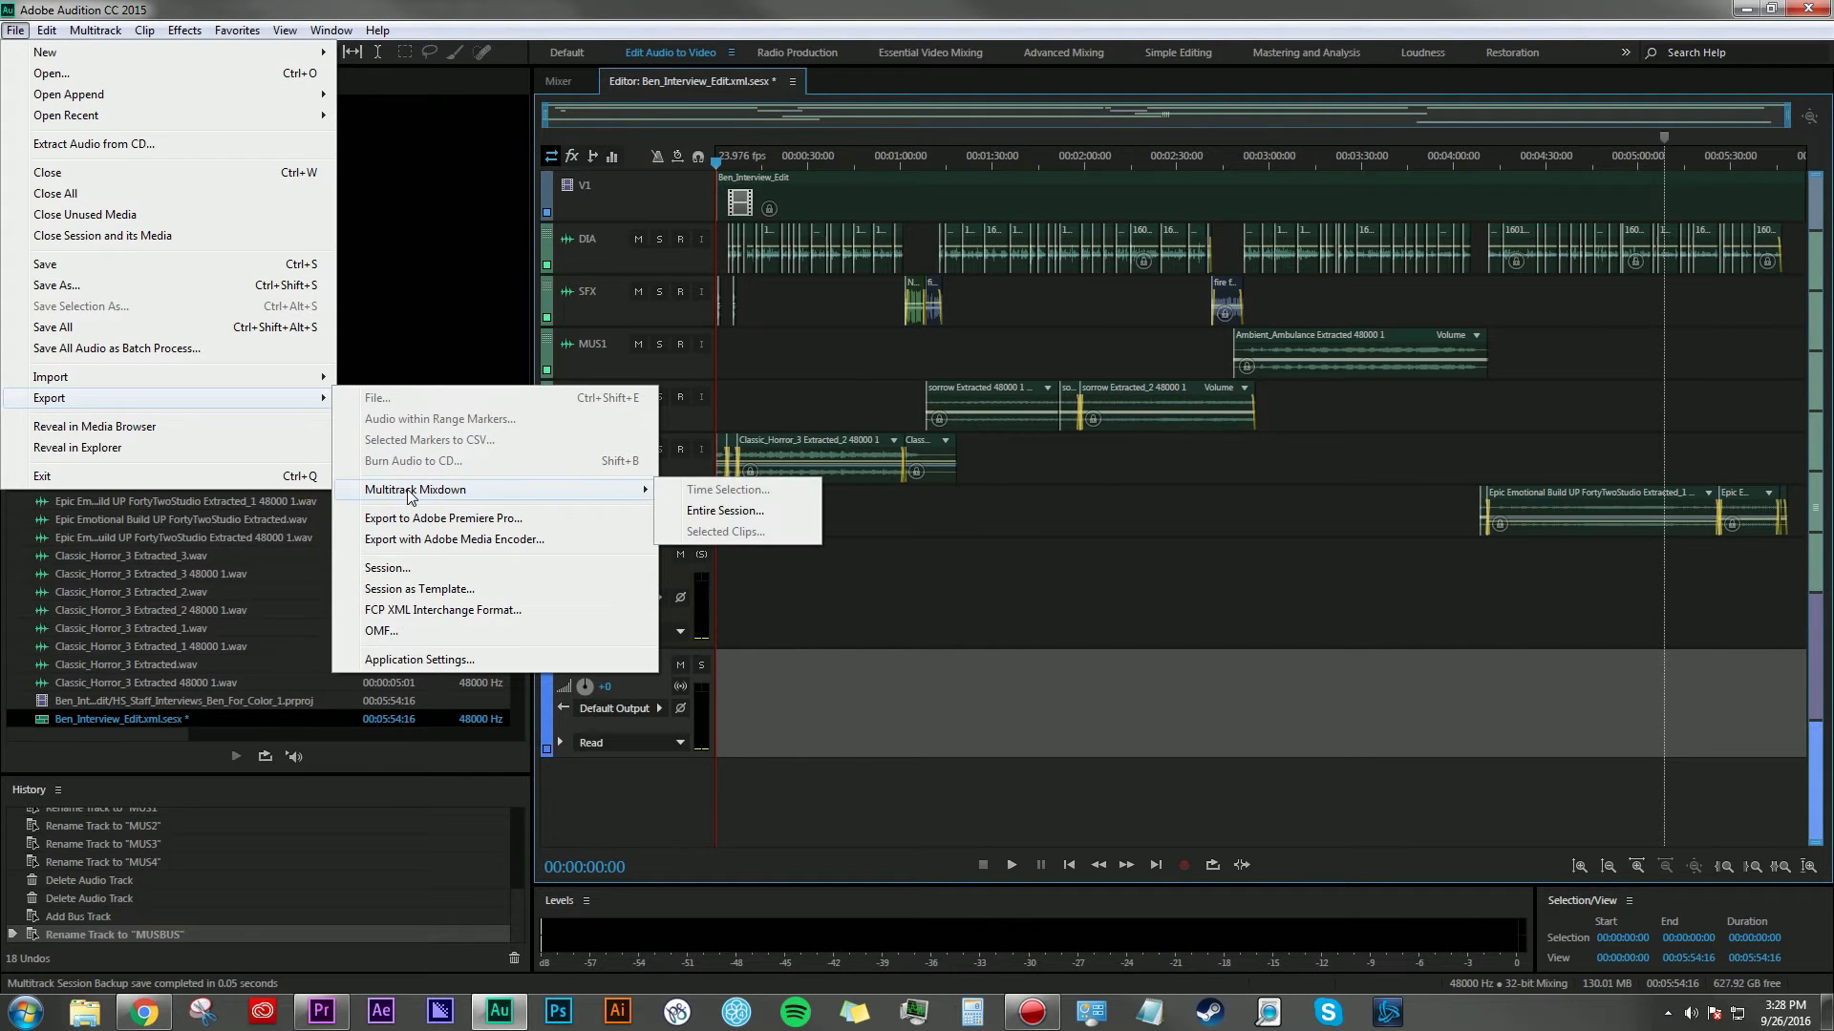
pyautogui.click(724, 510)
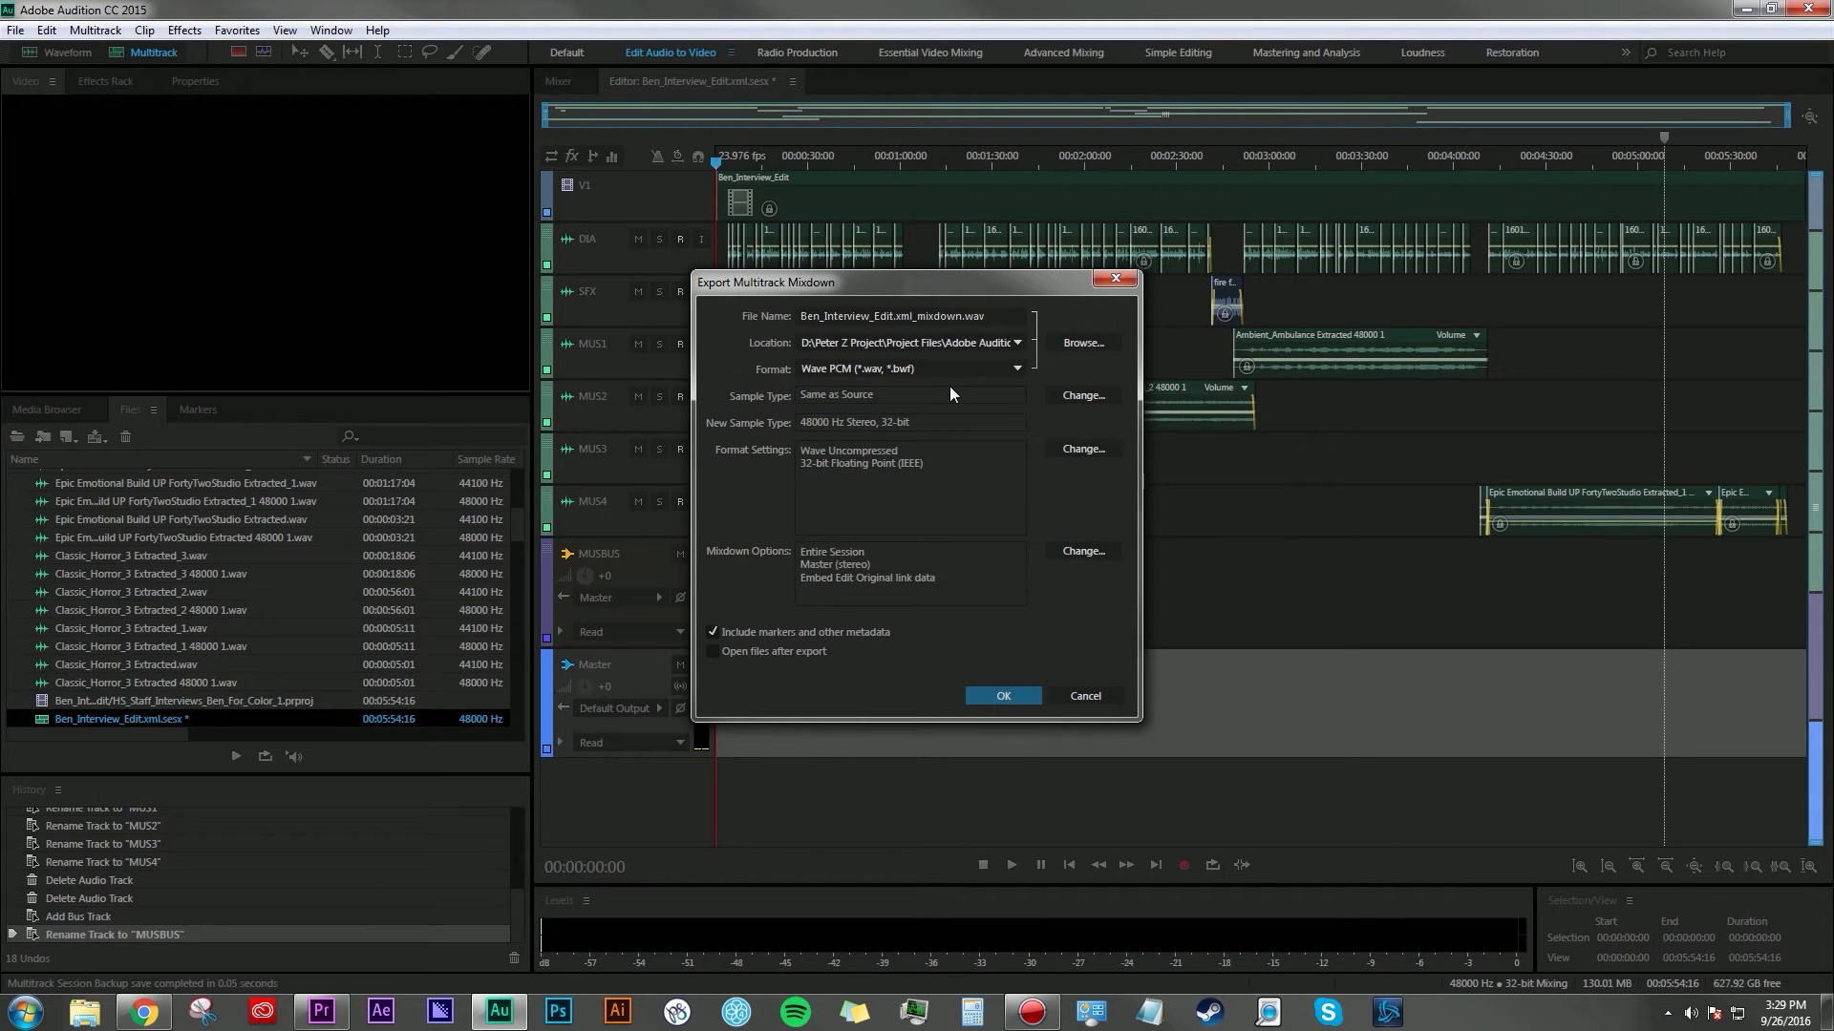
pyautogui.moveTo(942, 421)
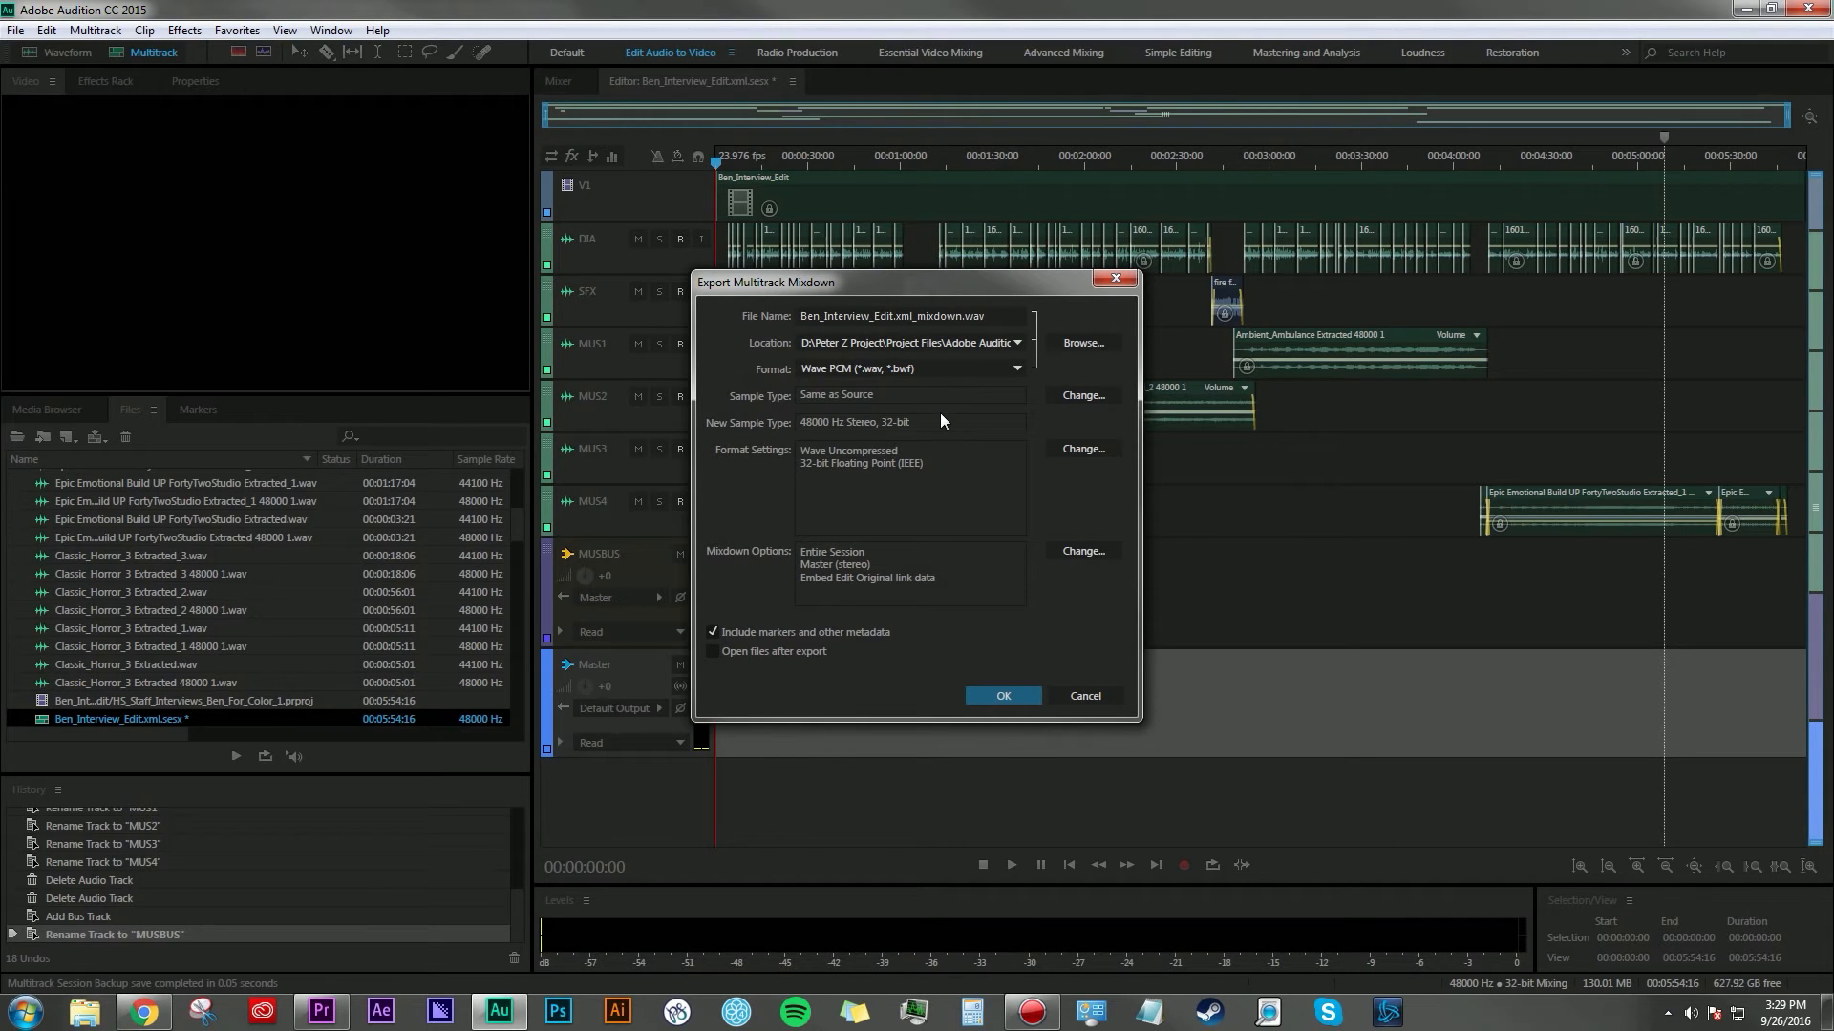
pyautogui.moveTo(1079, 551)
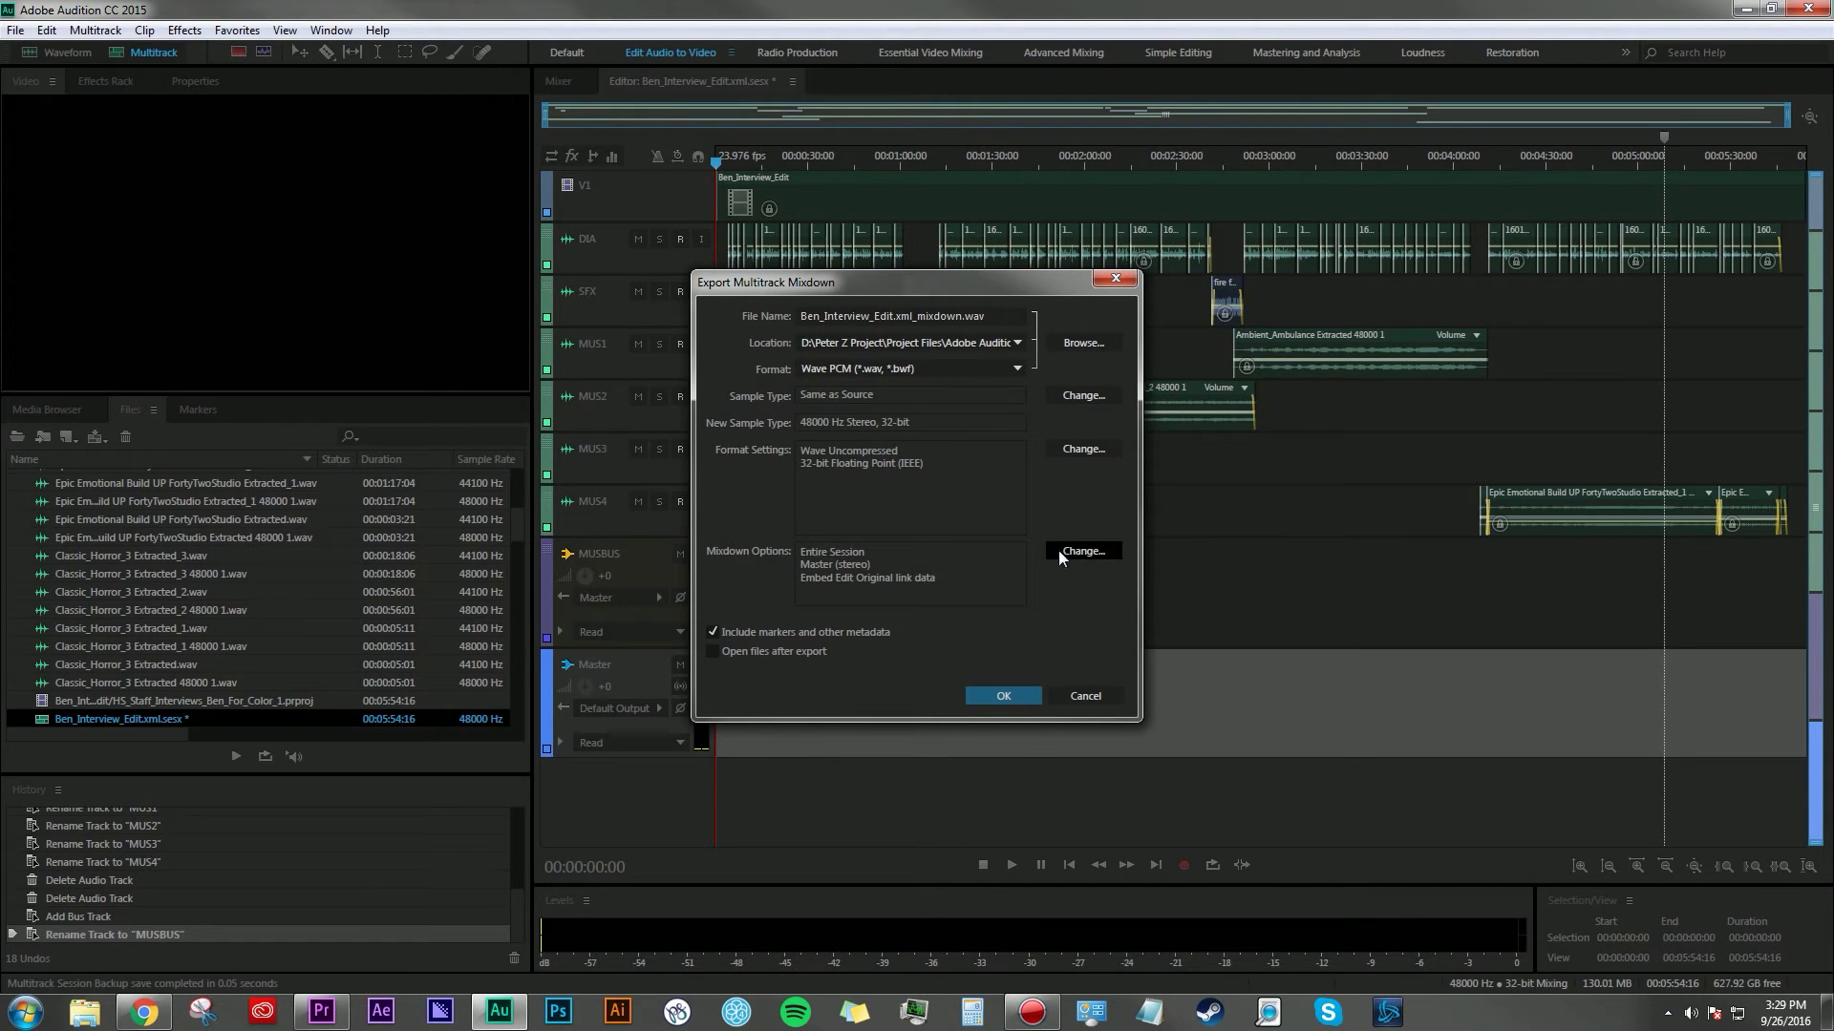
pyautogui.click(1081, 552)
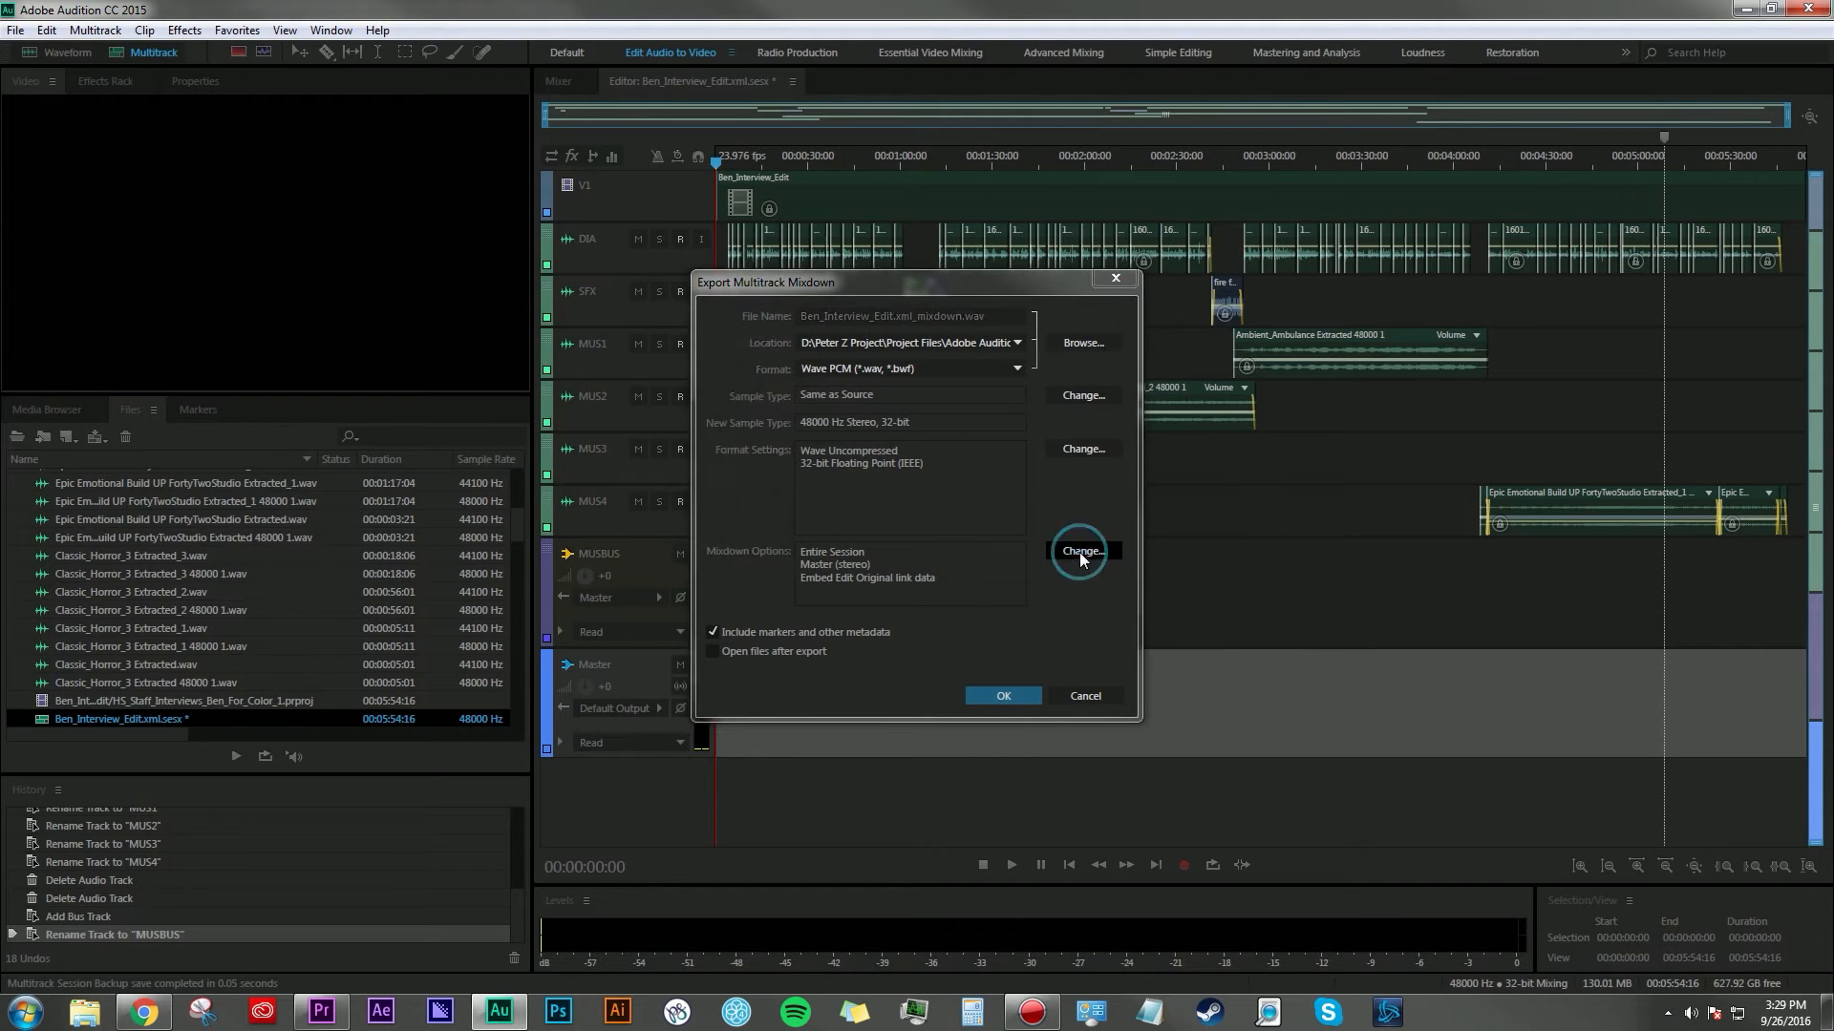
# - Exclude MUS1–MUS4 and export DIA, SFX and the MUSBUS bus as separate files
pyautogui.click(1079, 551)
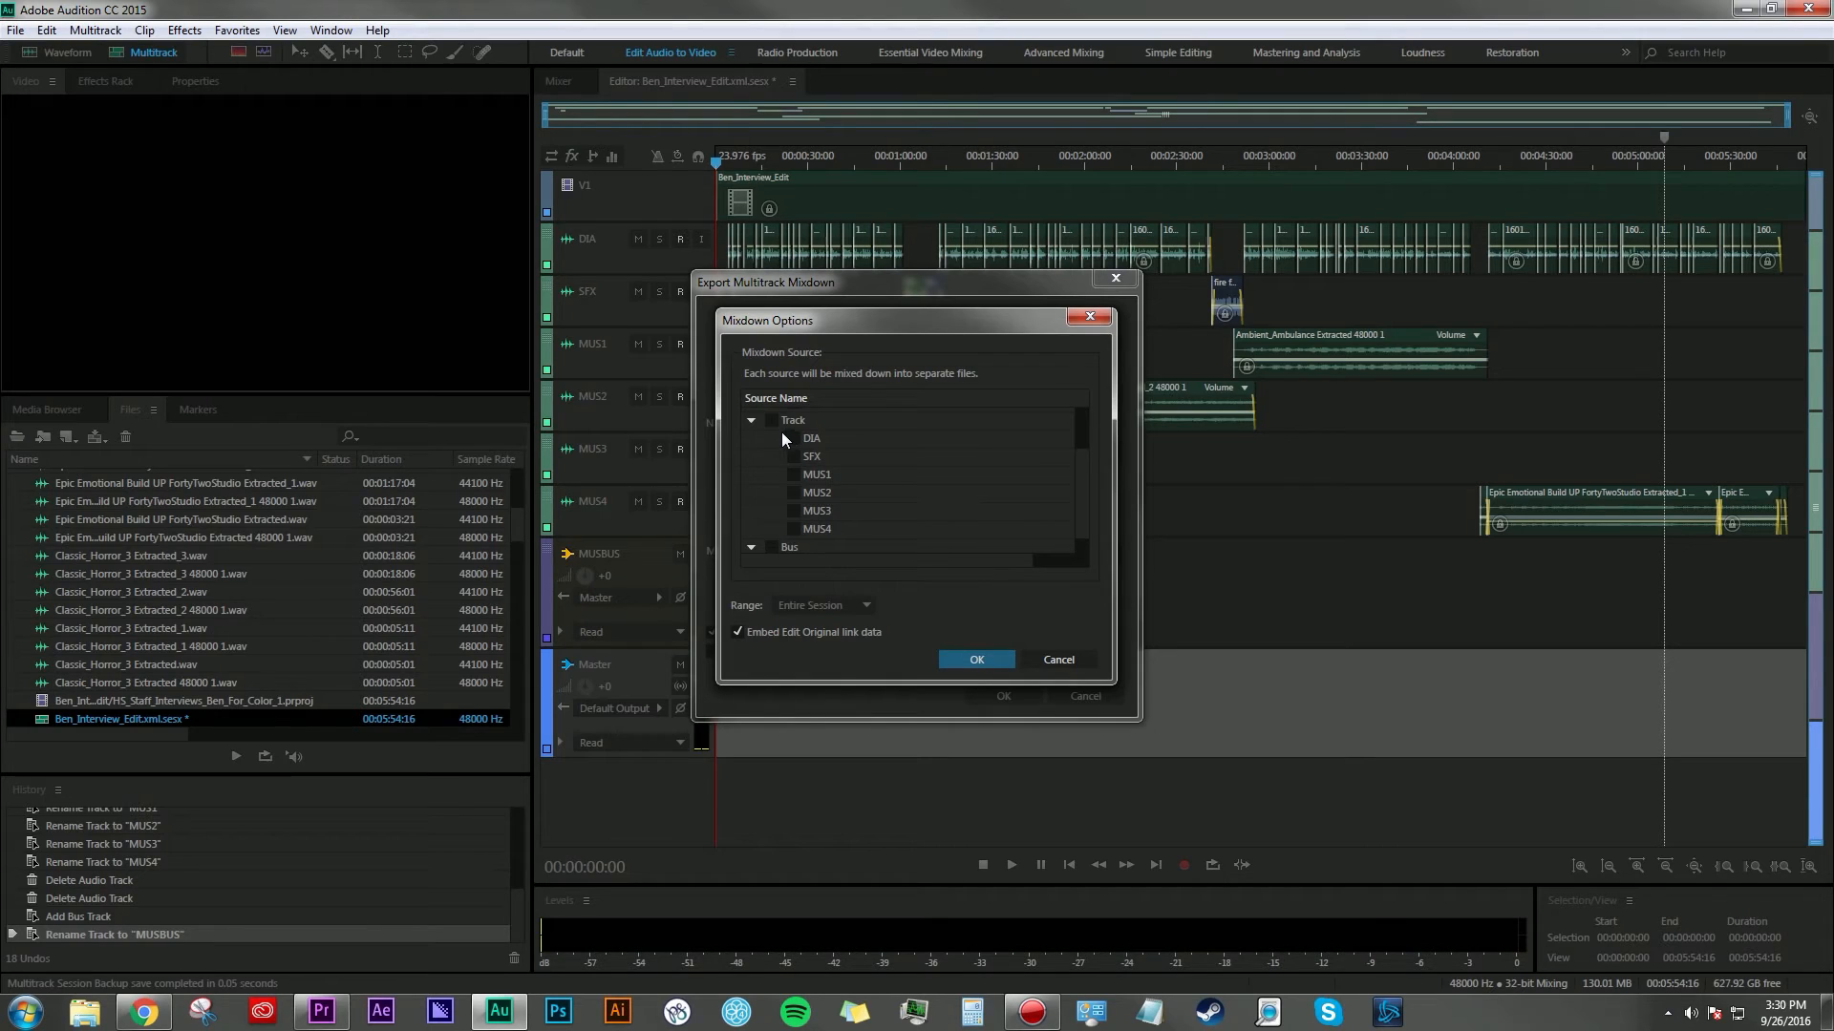
pyautogui.moveTo(777, 424)
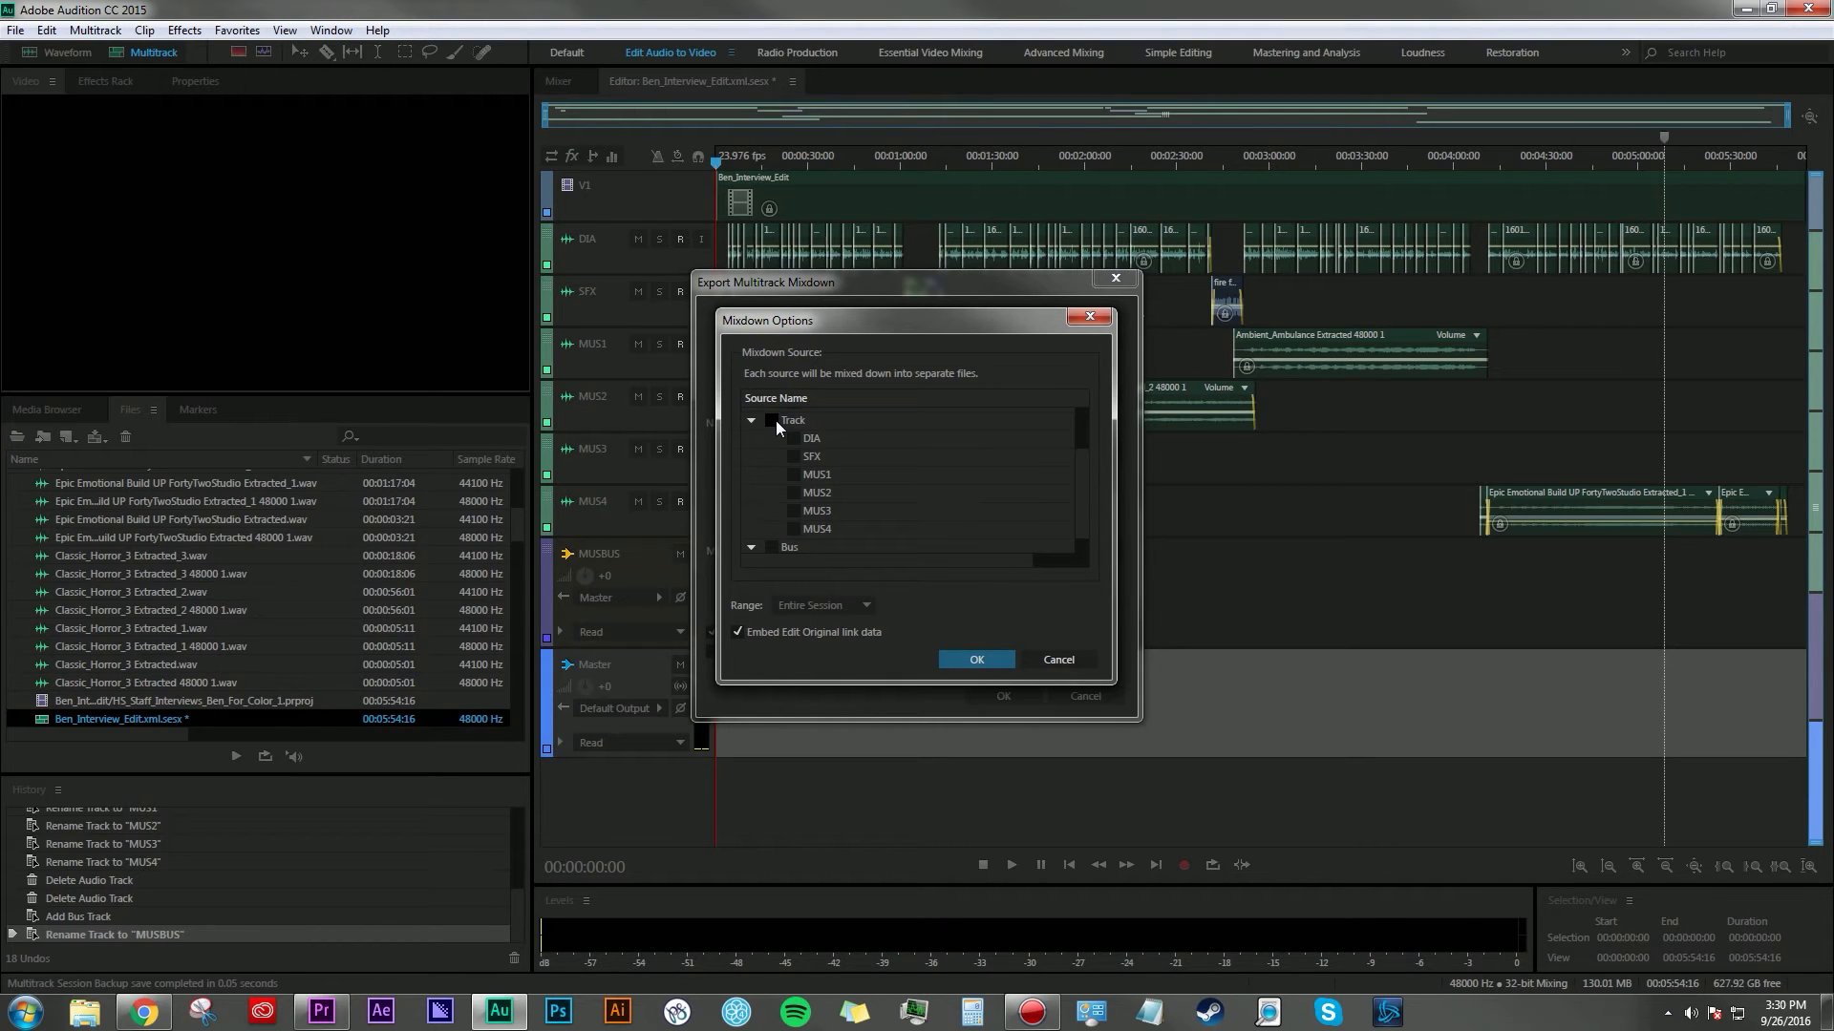
pyautogui.click(771, 421)
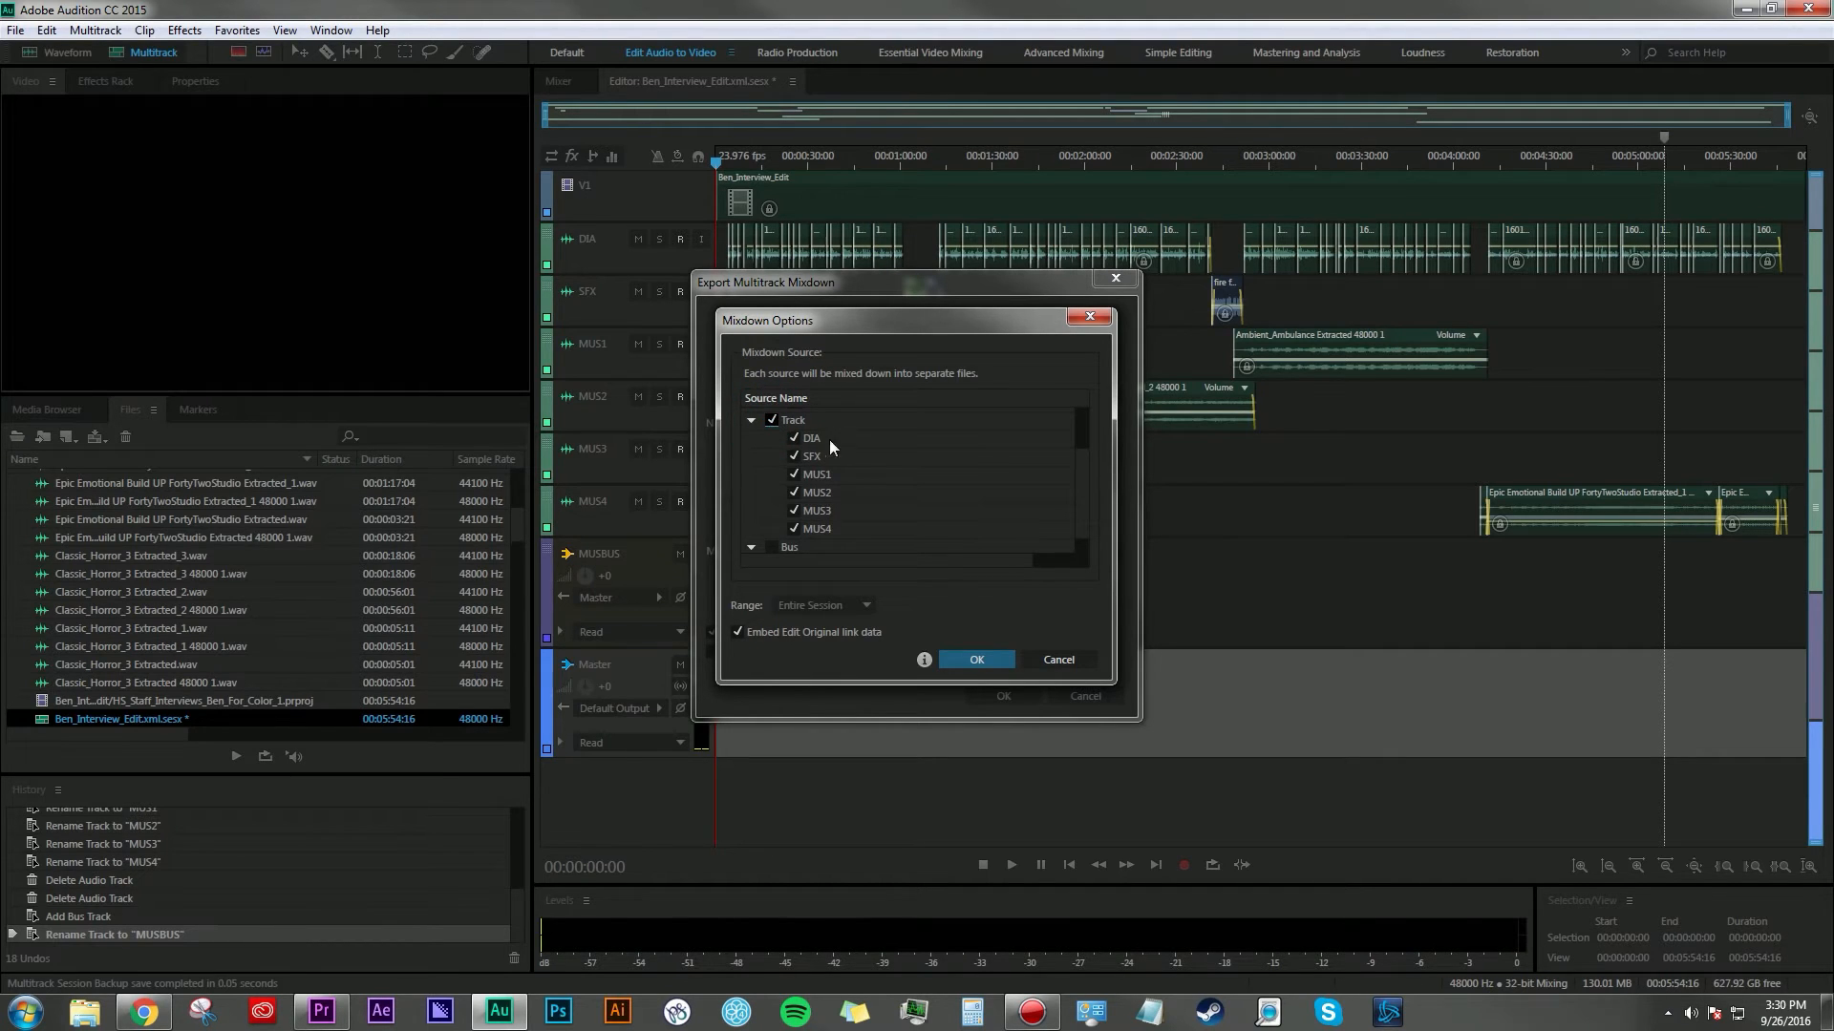
pyautogui.moveTo(818, 462)
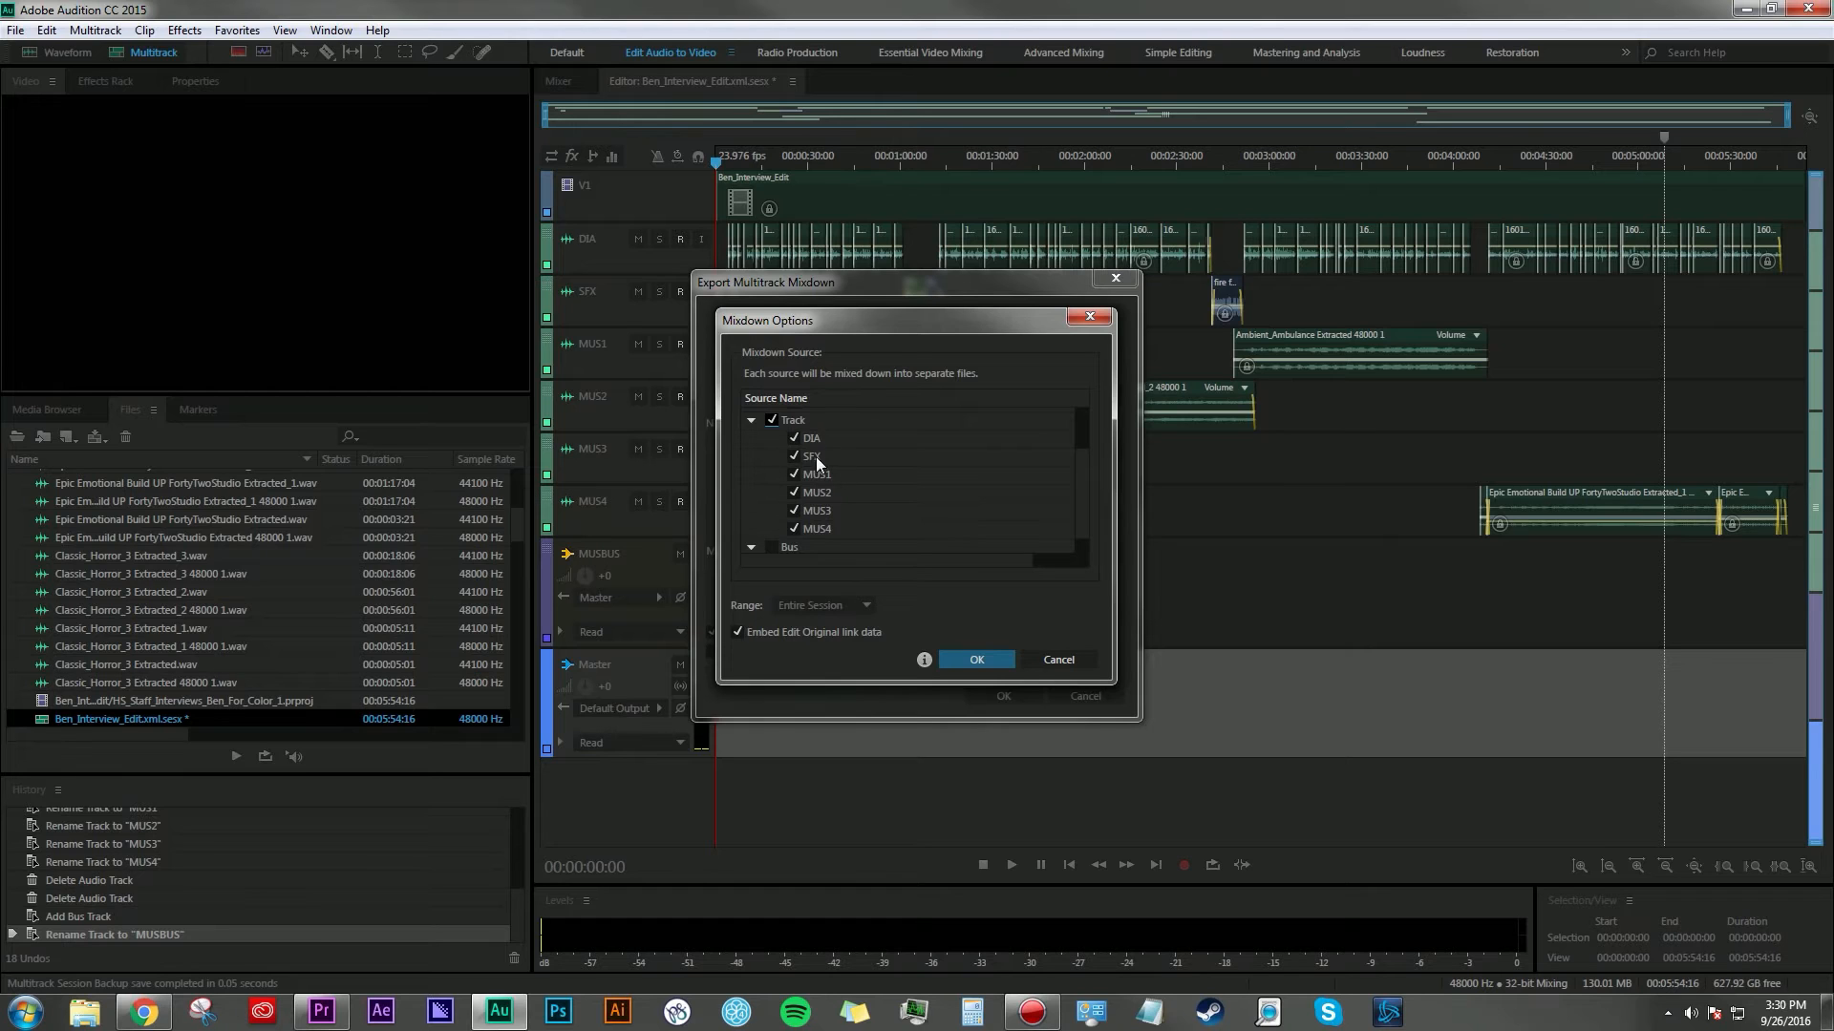
pyautogui.click(794, 474)
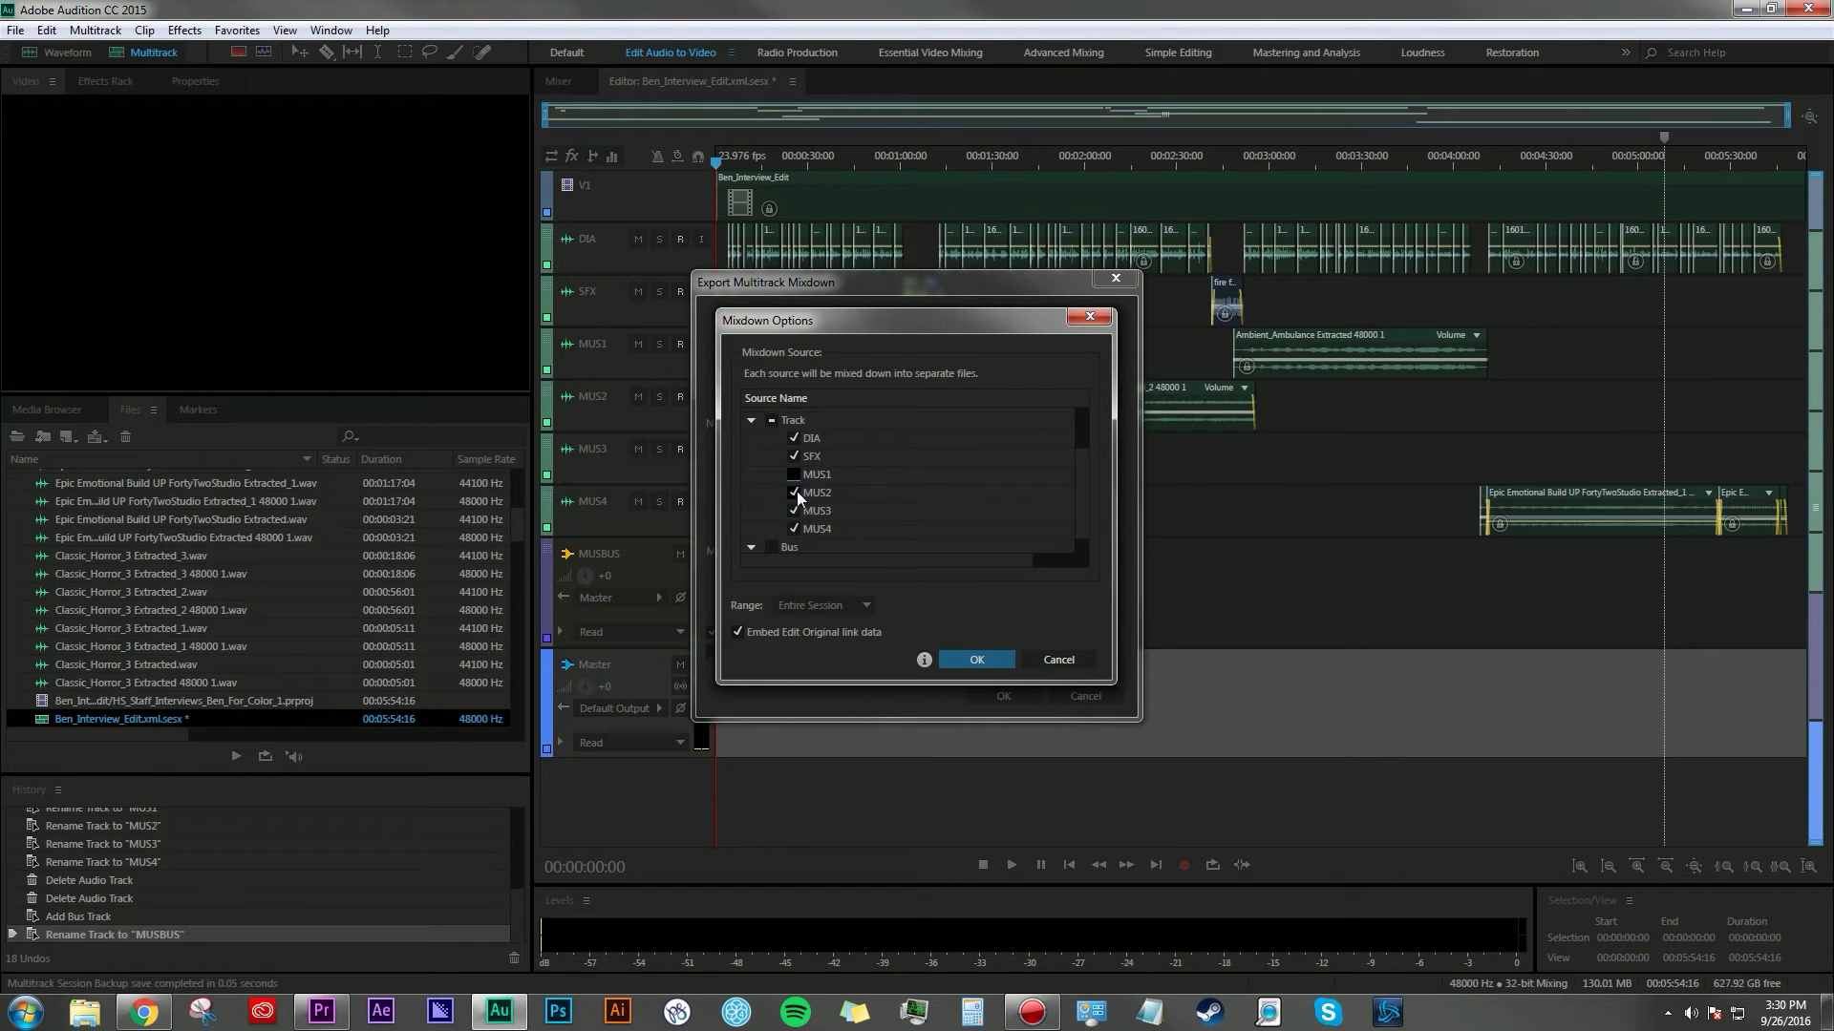
pyautogui.click(794, 492)
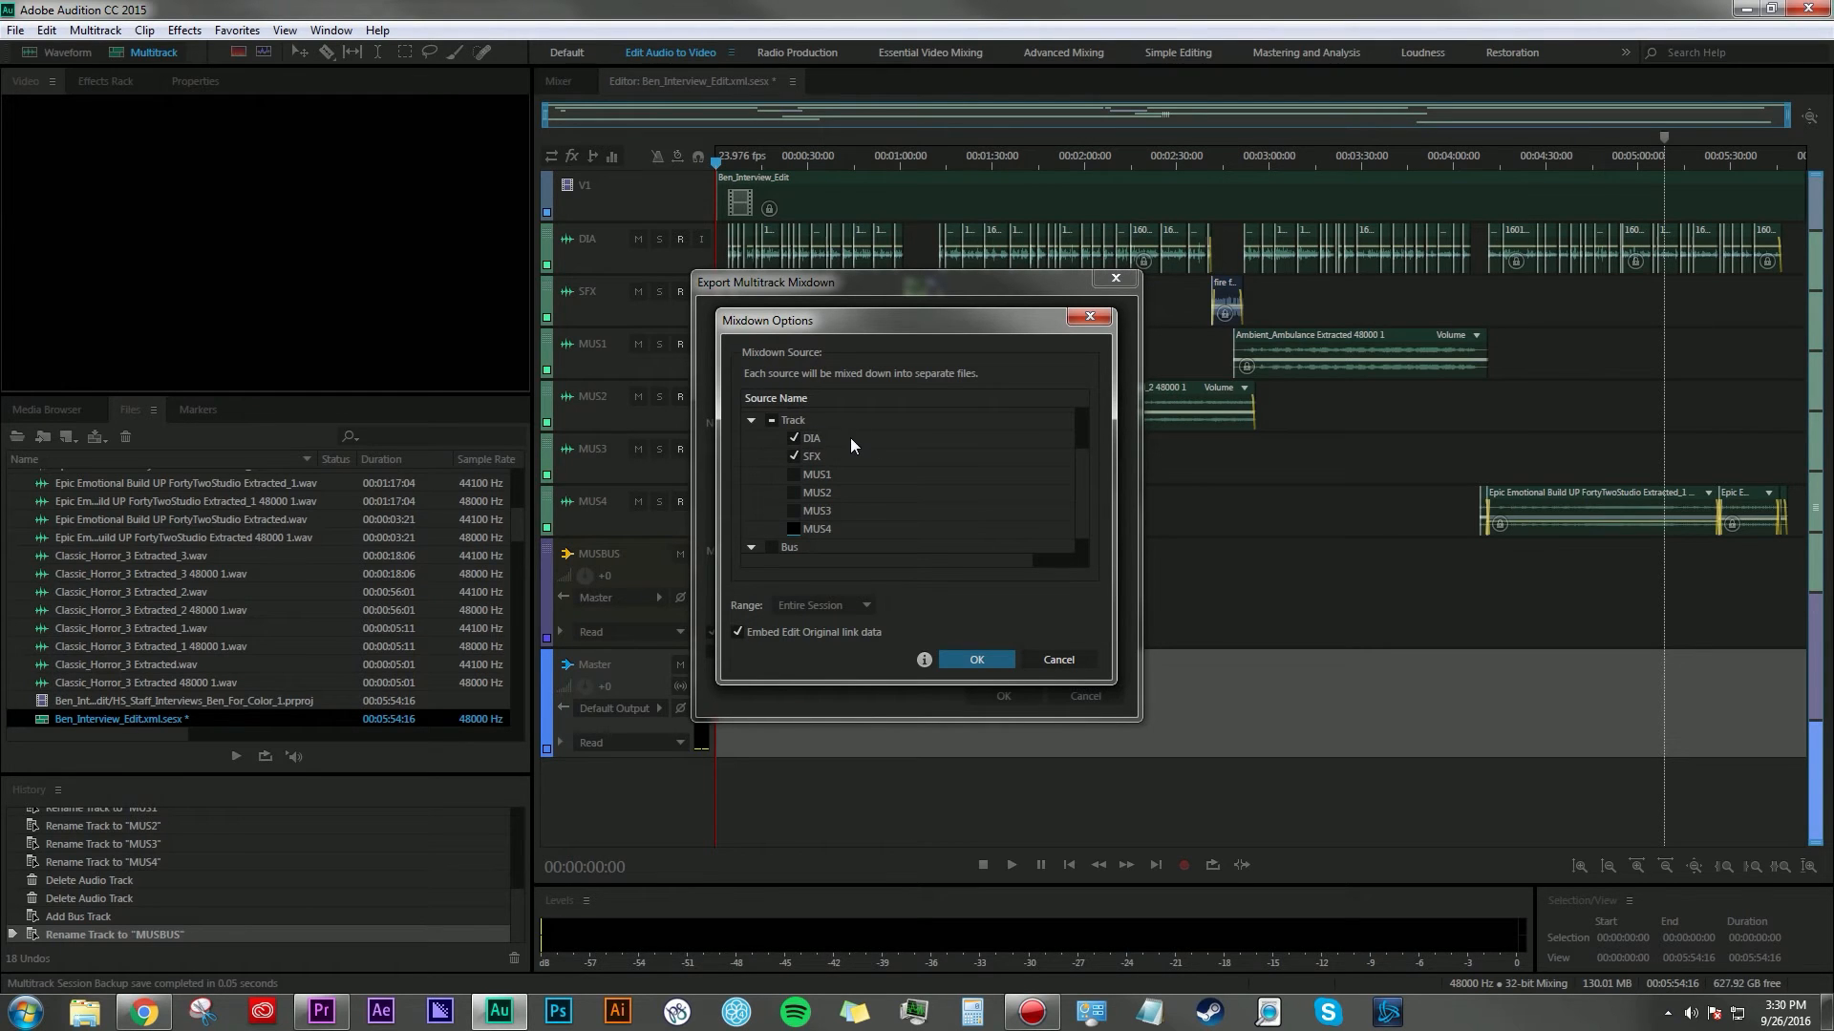
pyautogui.moveTo(858, 467)
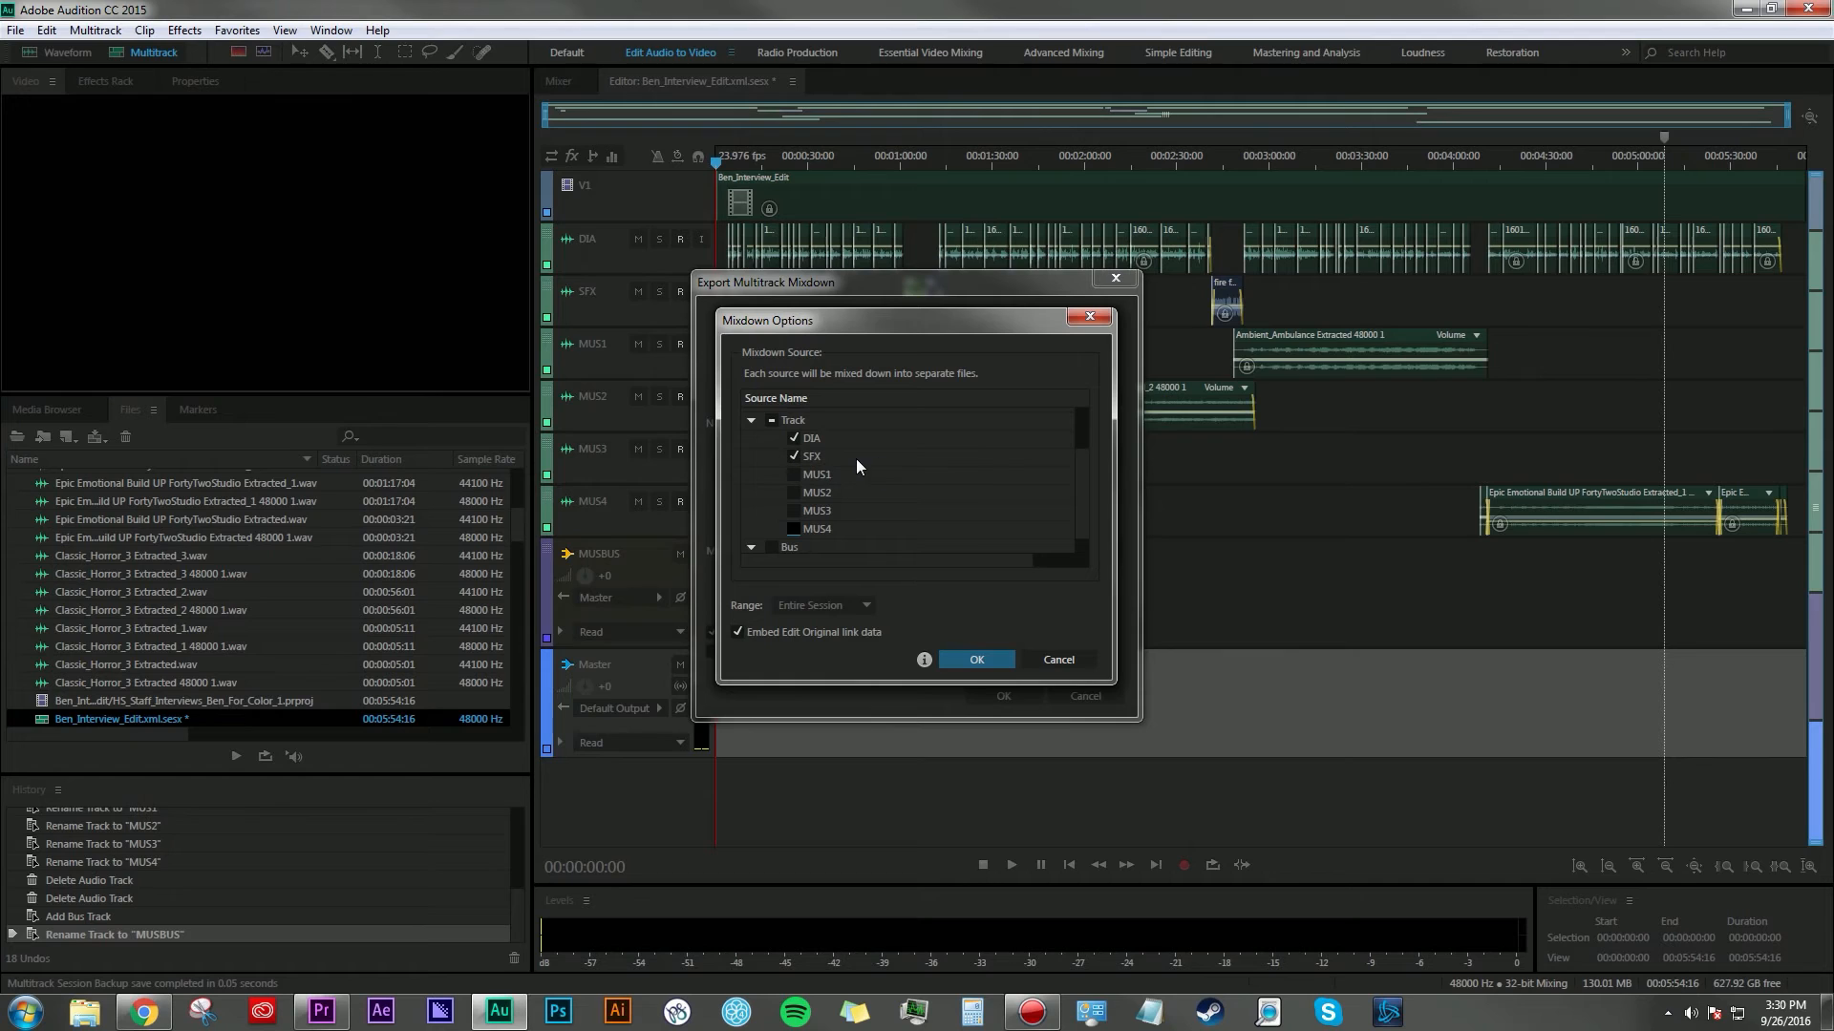
pyautogui.click(752, 421)
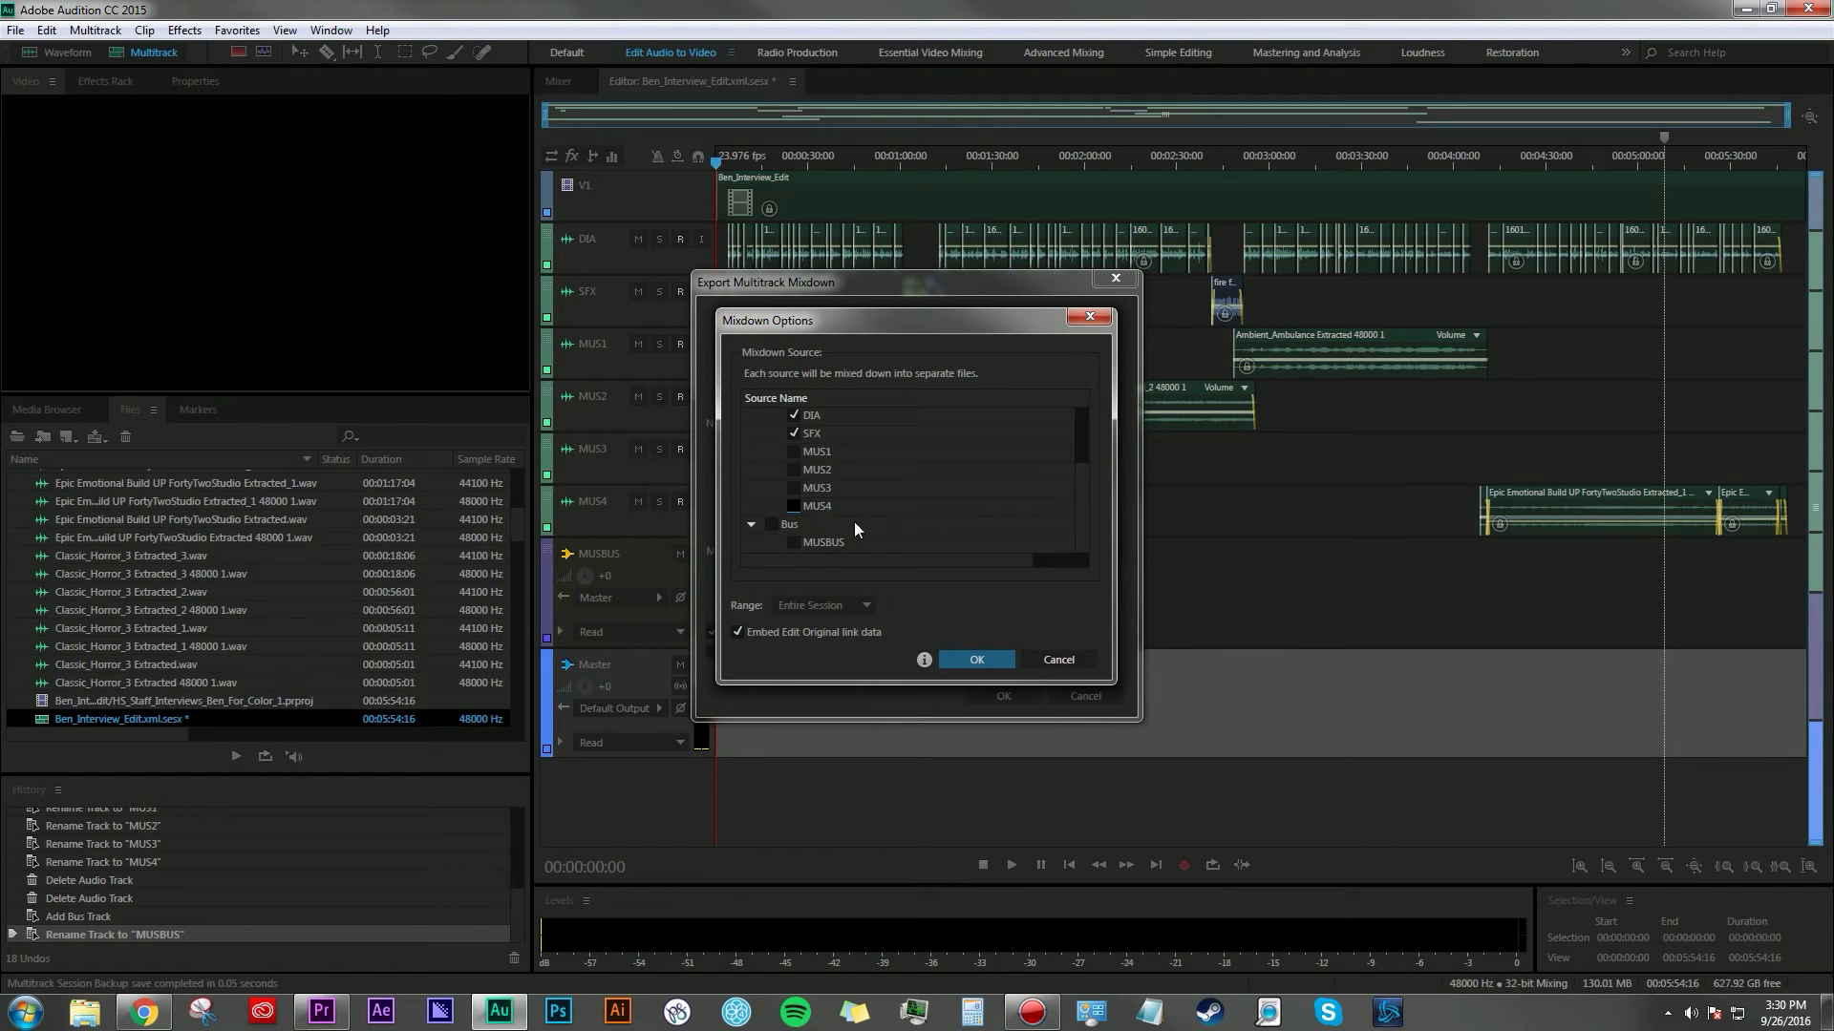
pyautogui.click(773, 525)
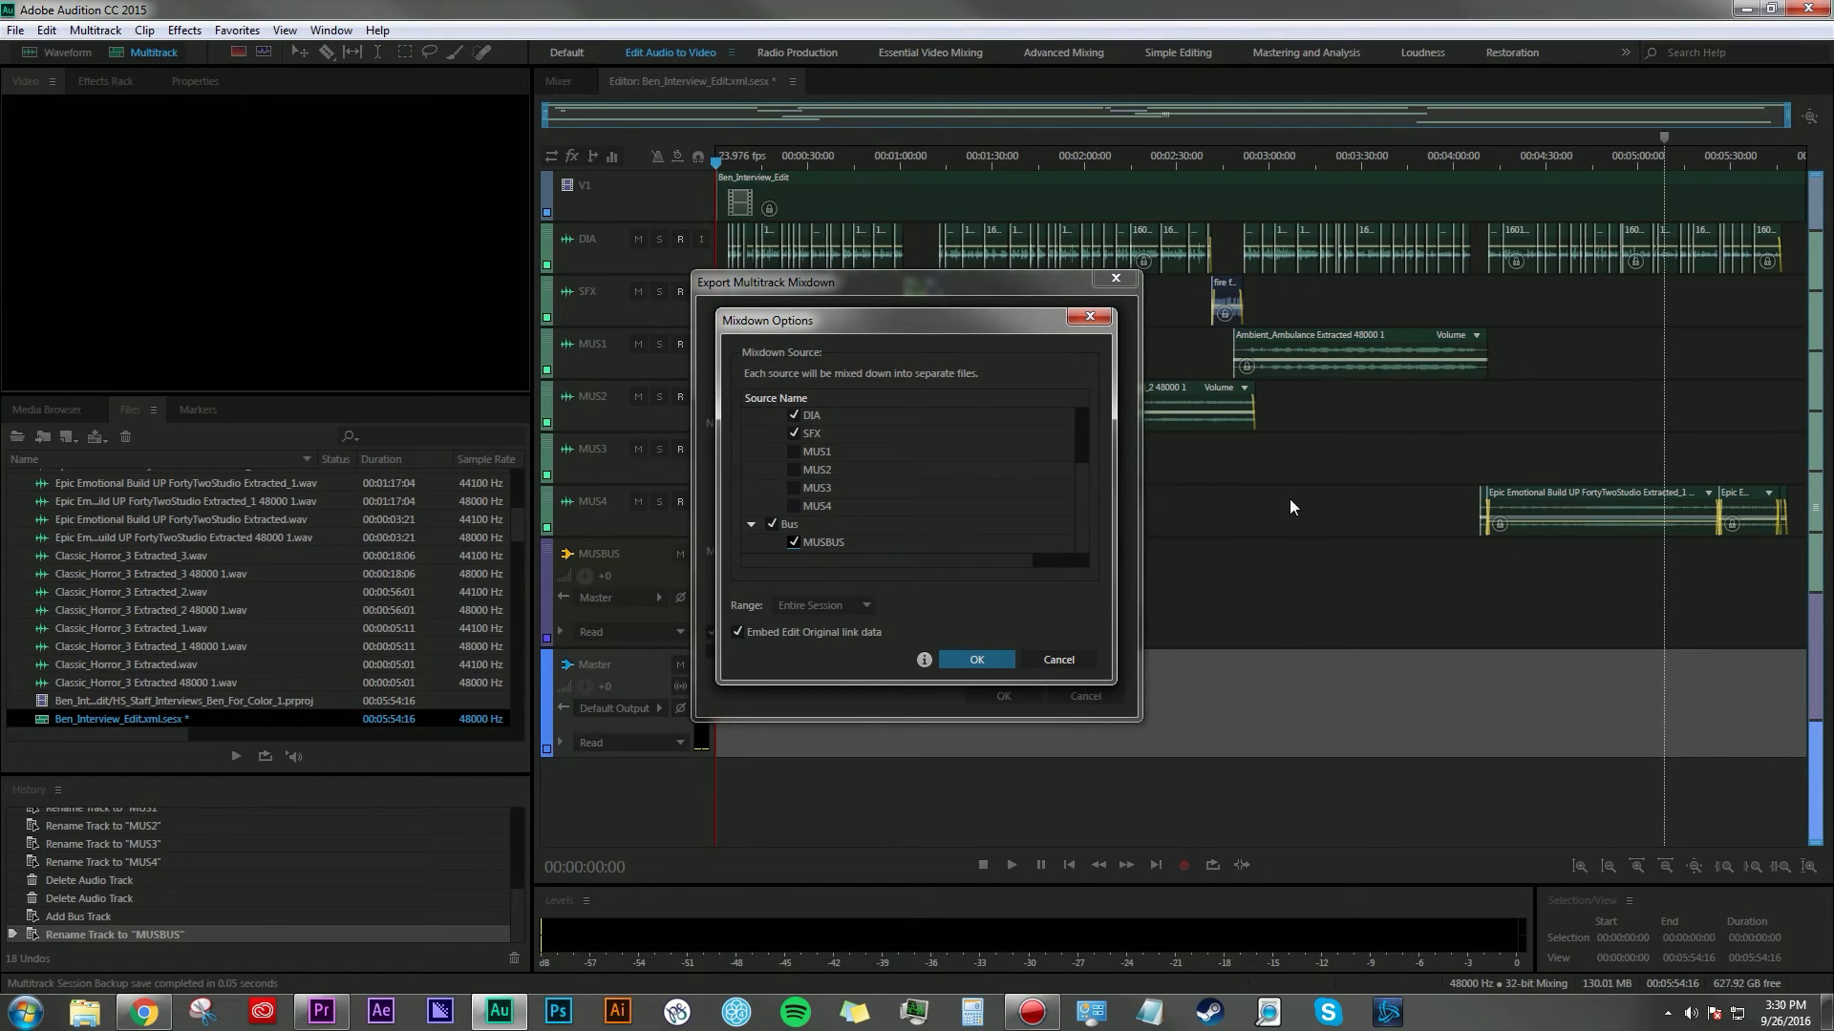
pyautogui.moveTo(621, 523)
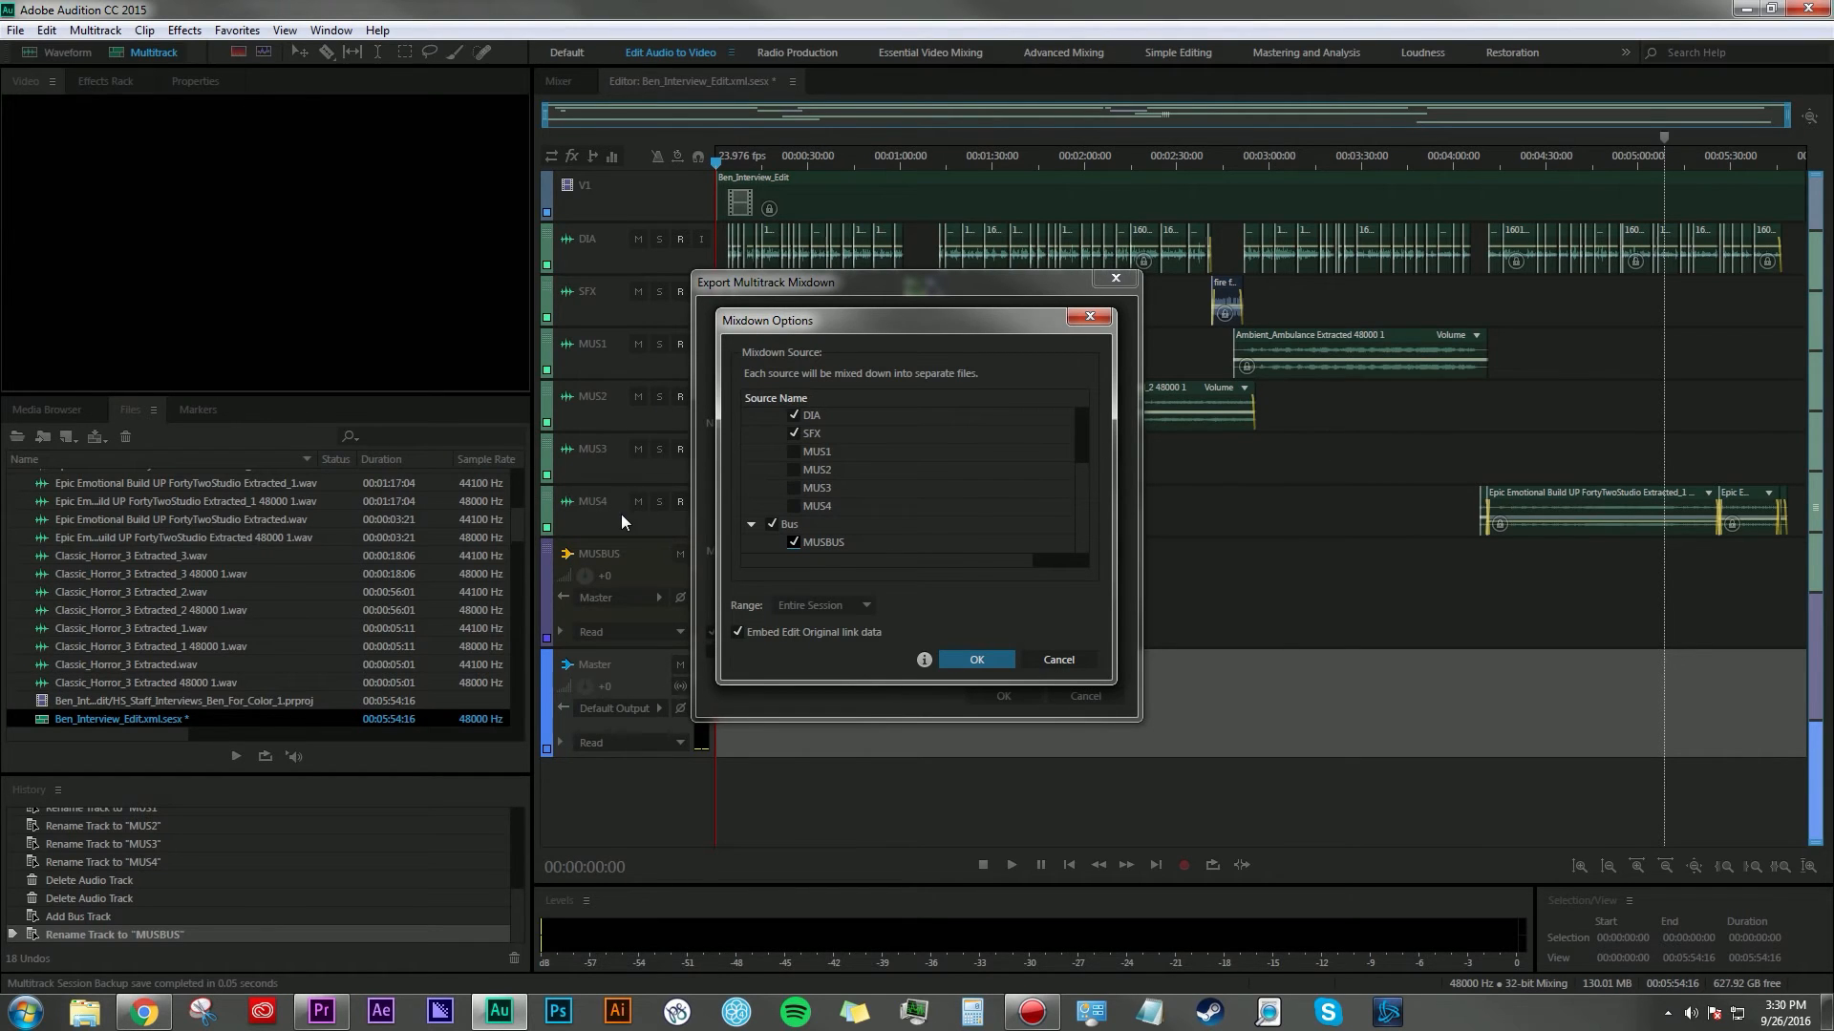
pyautogui.moveTo(624, 574)
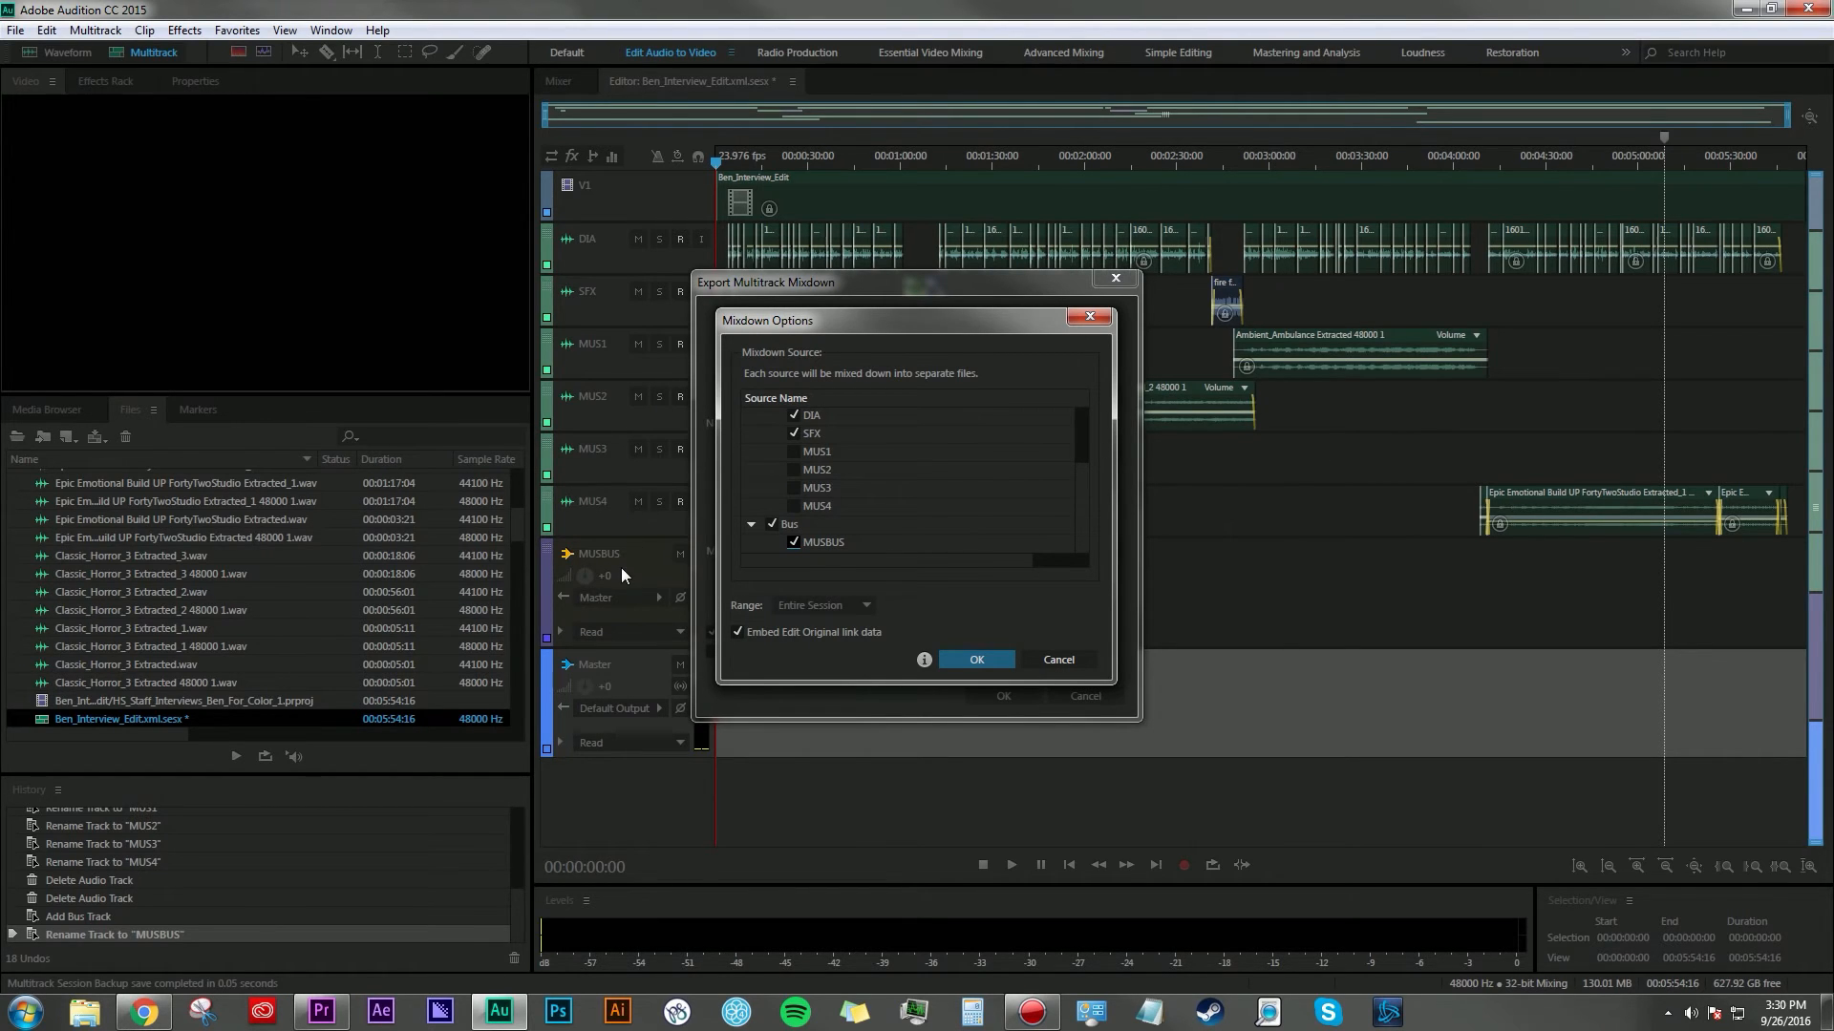
pyautogui.moveTo(929, 486)
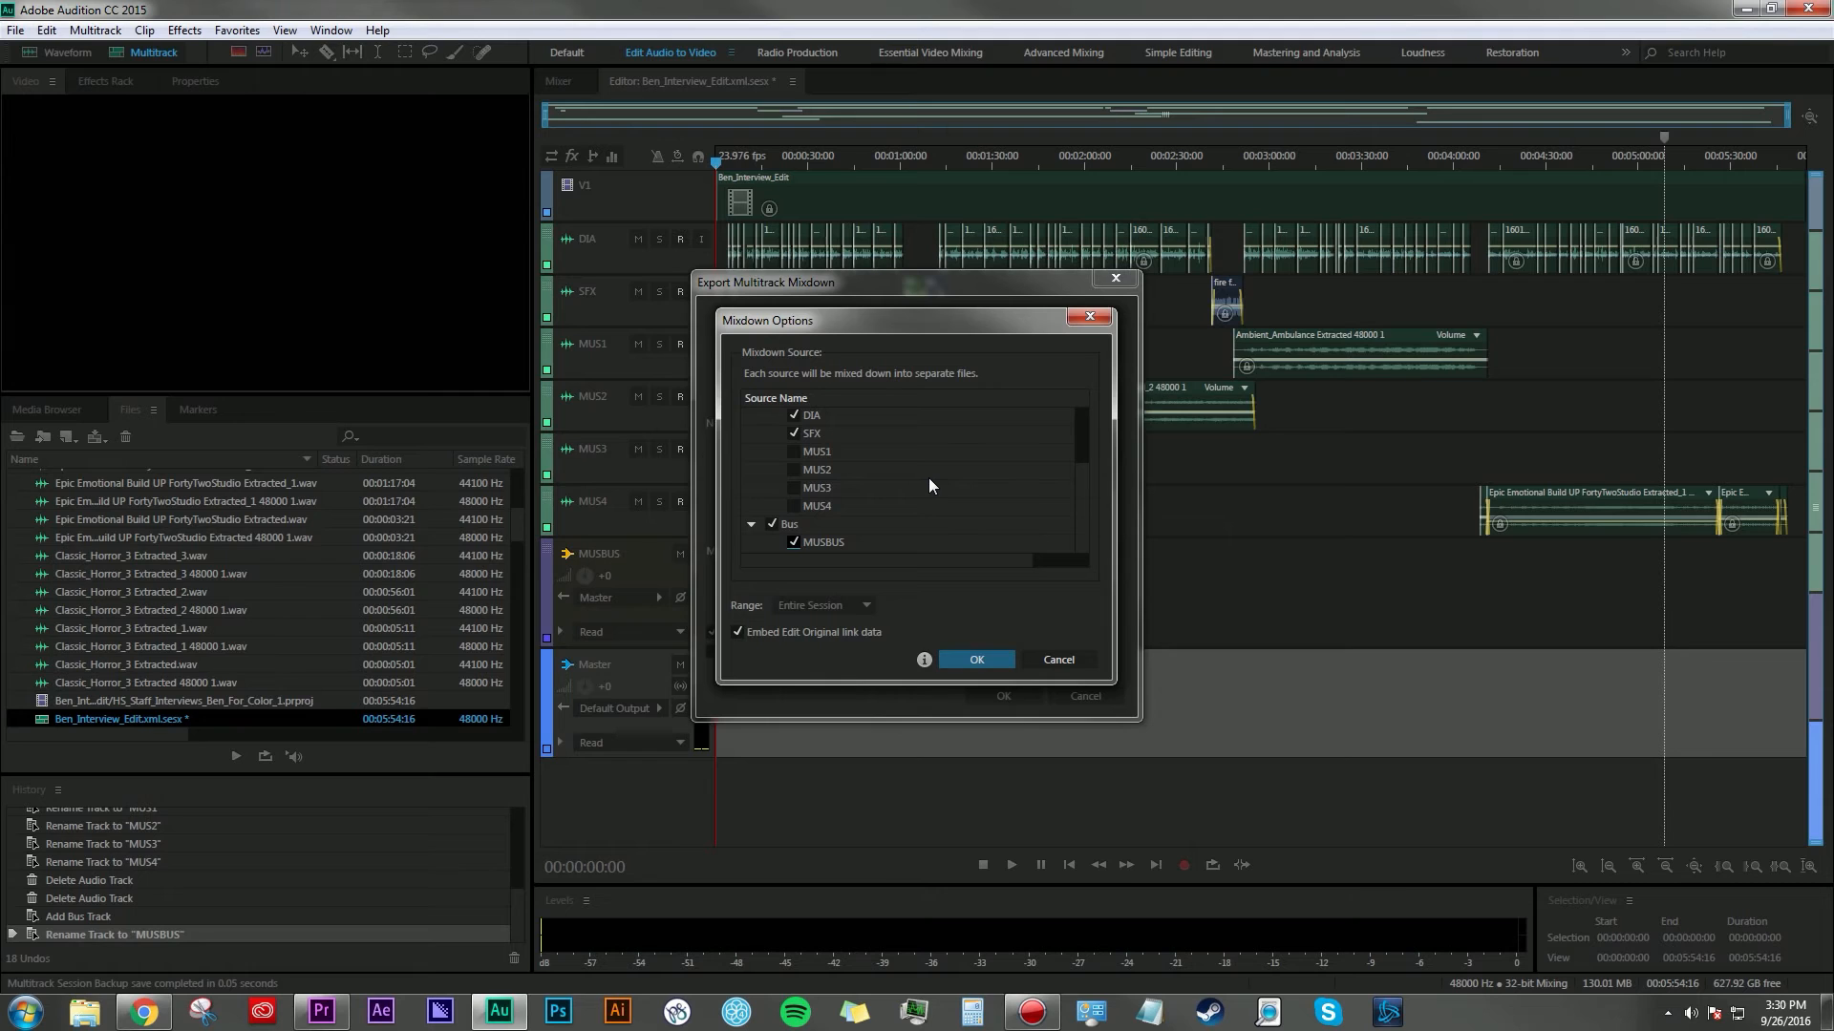
pyautogui.moveTo(898, 470)
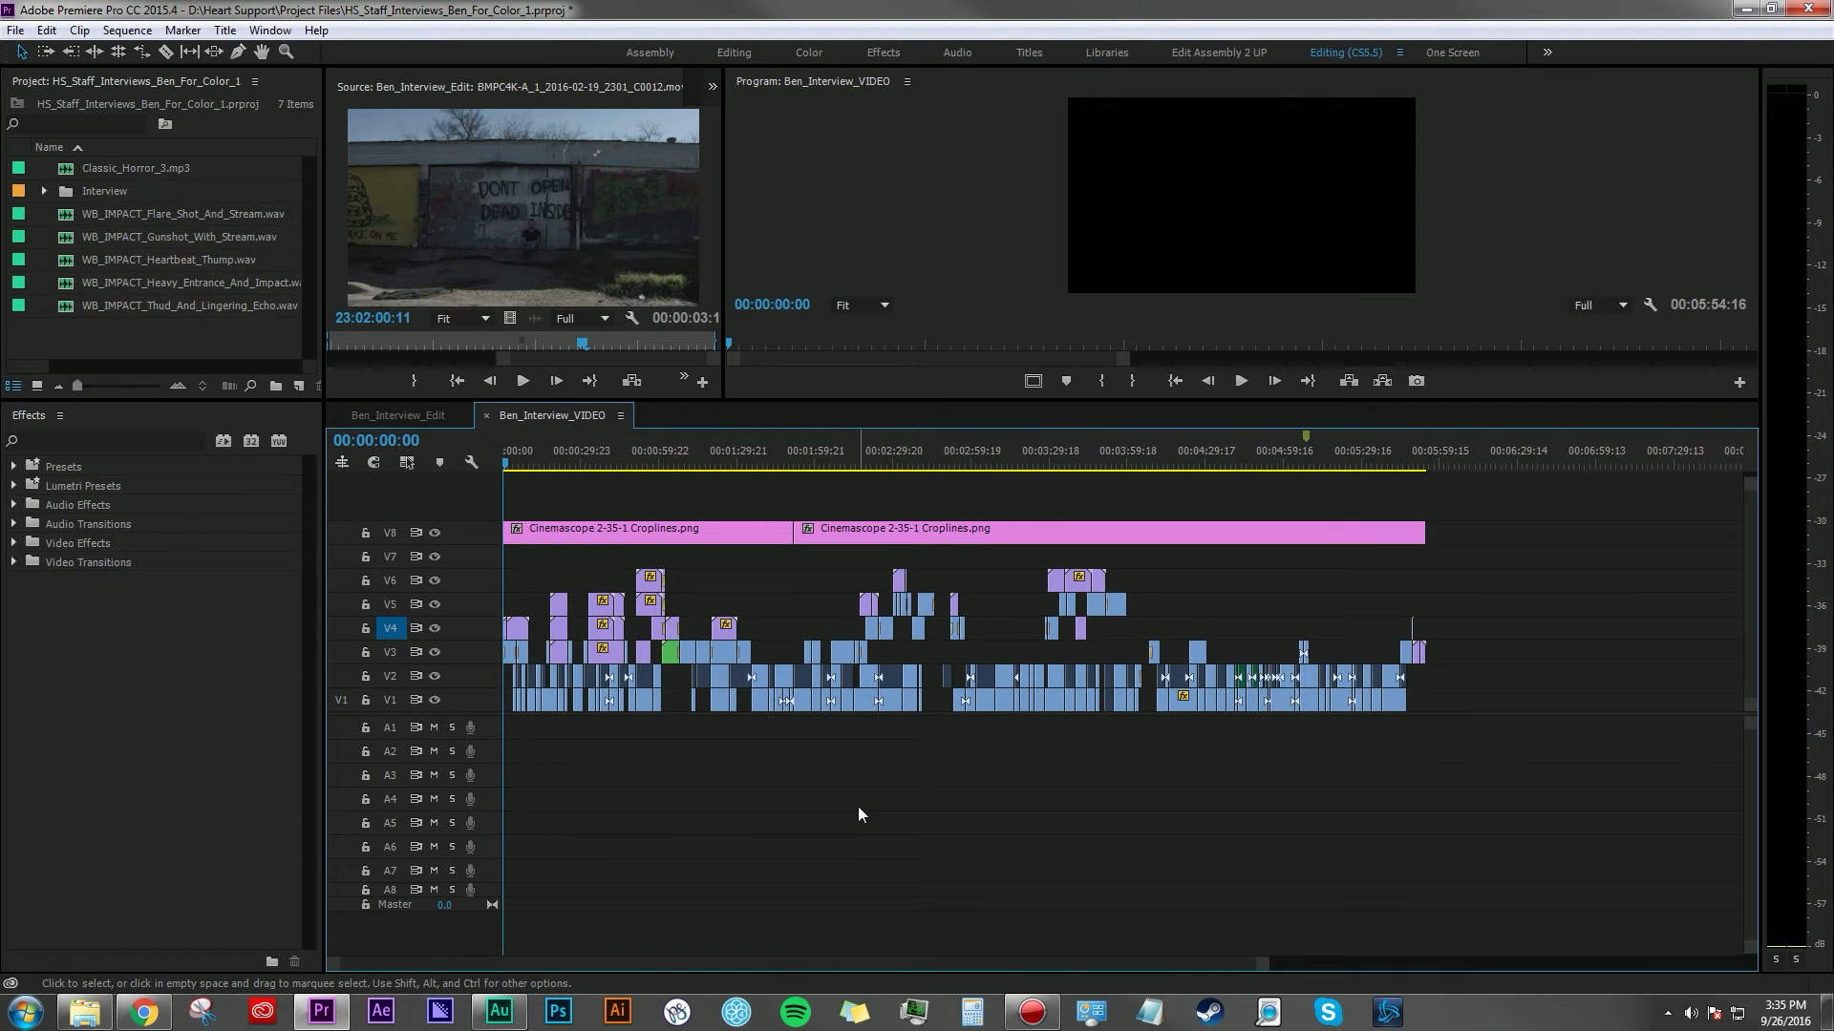
# - Import the DIA, SFX, MUSBUS and Stereo WAVs and lay them on A1–A4
pyautogui.click(541, 477)
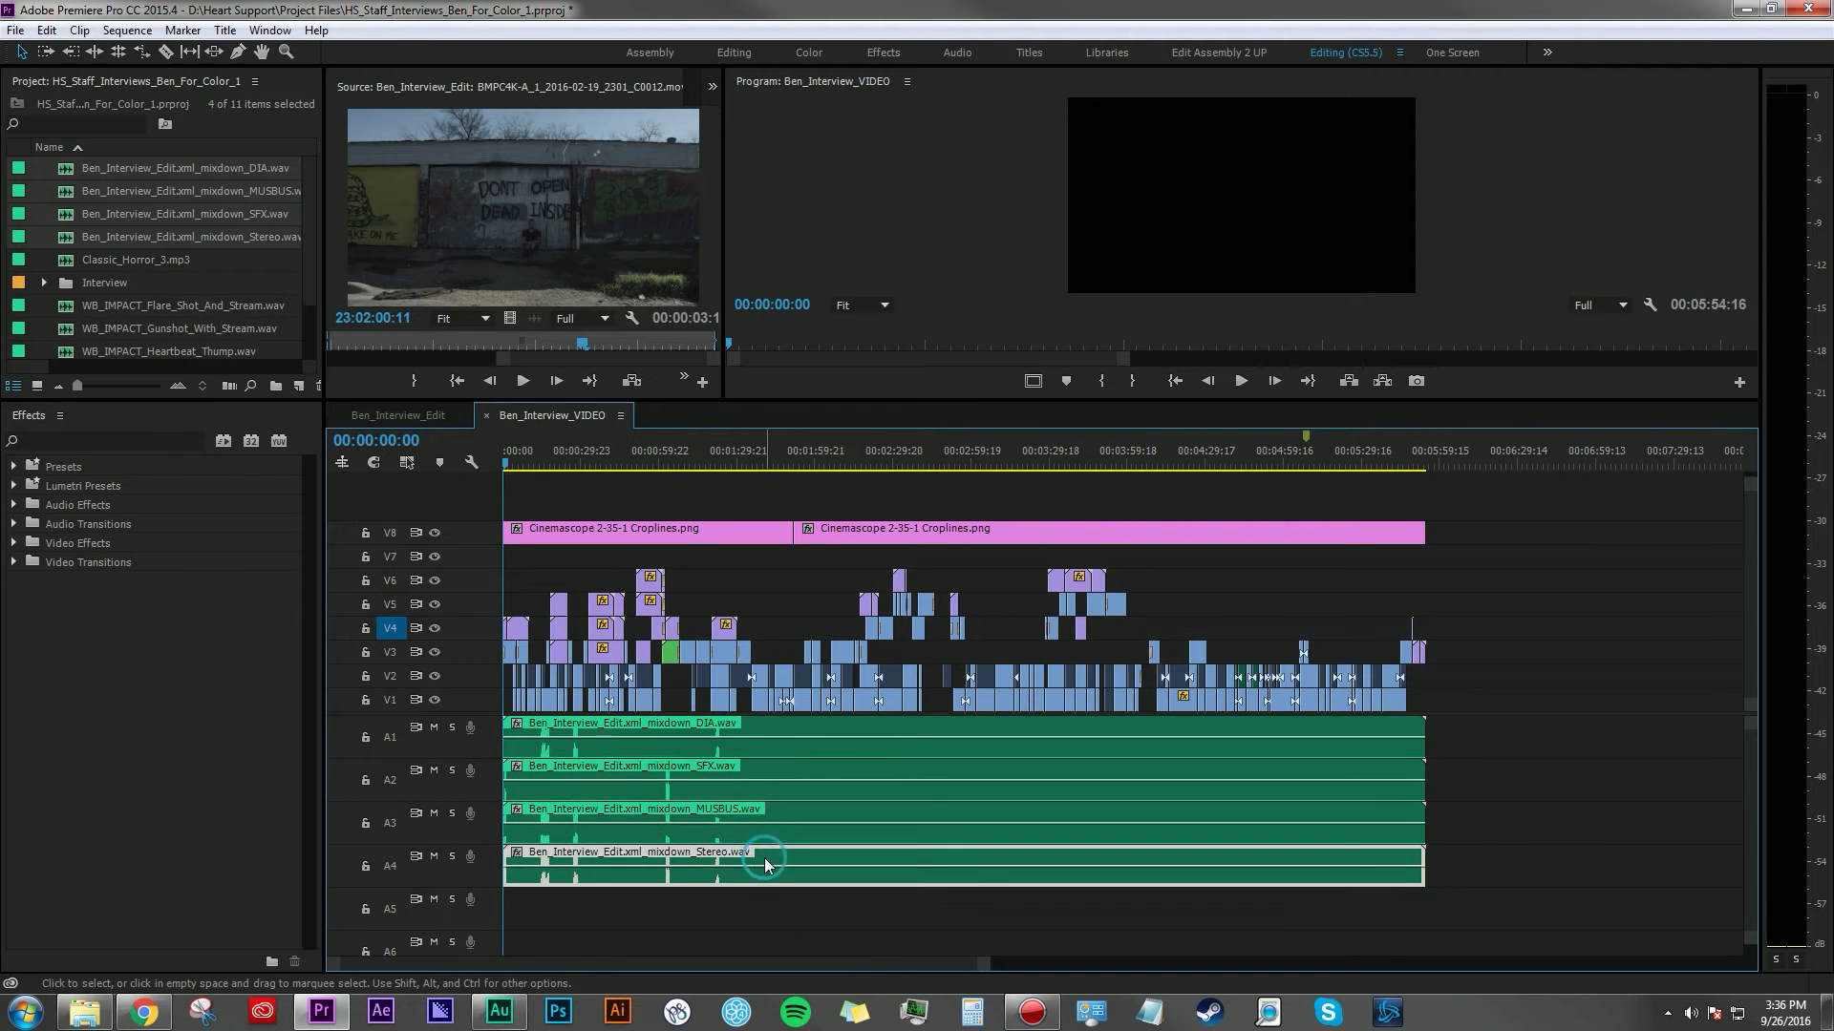
pyautogui.moveTo(761, 850)
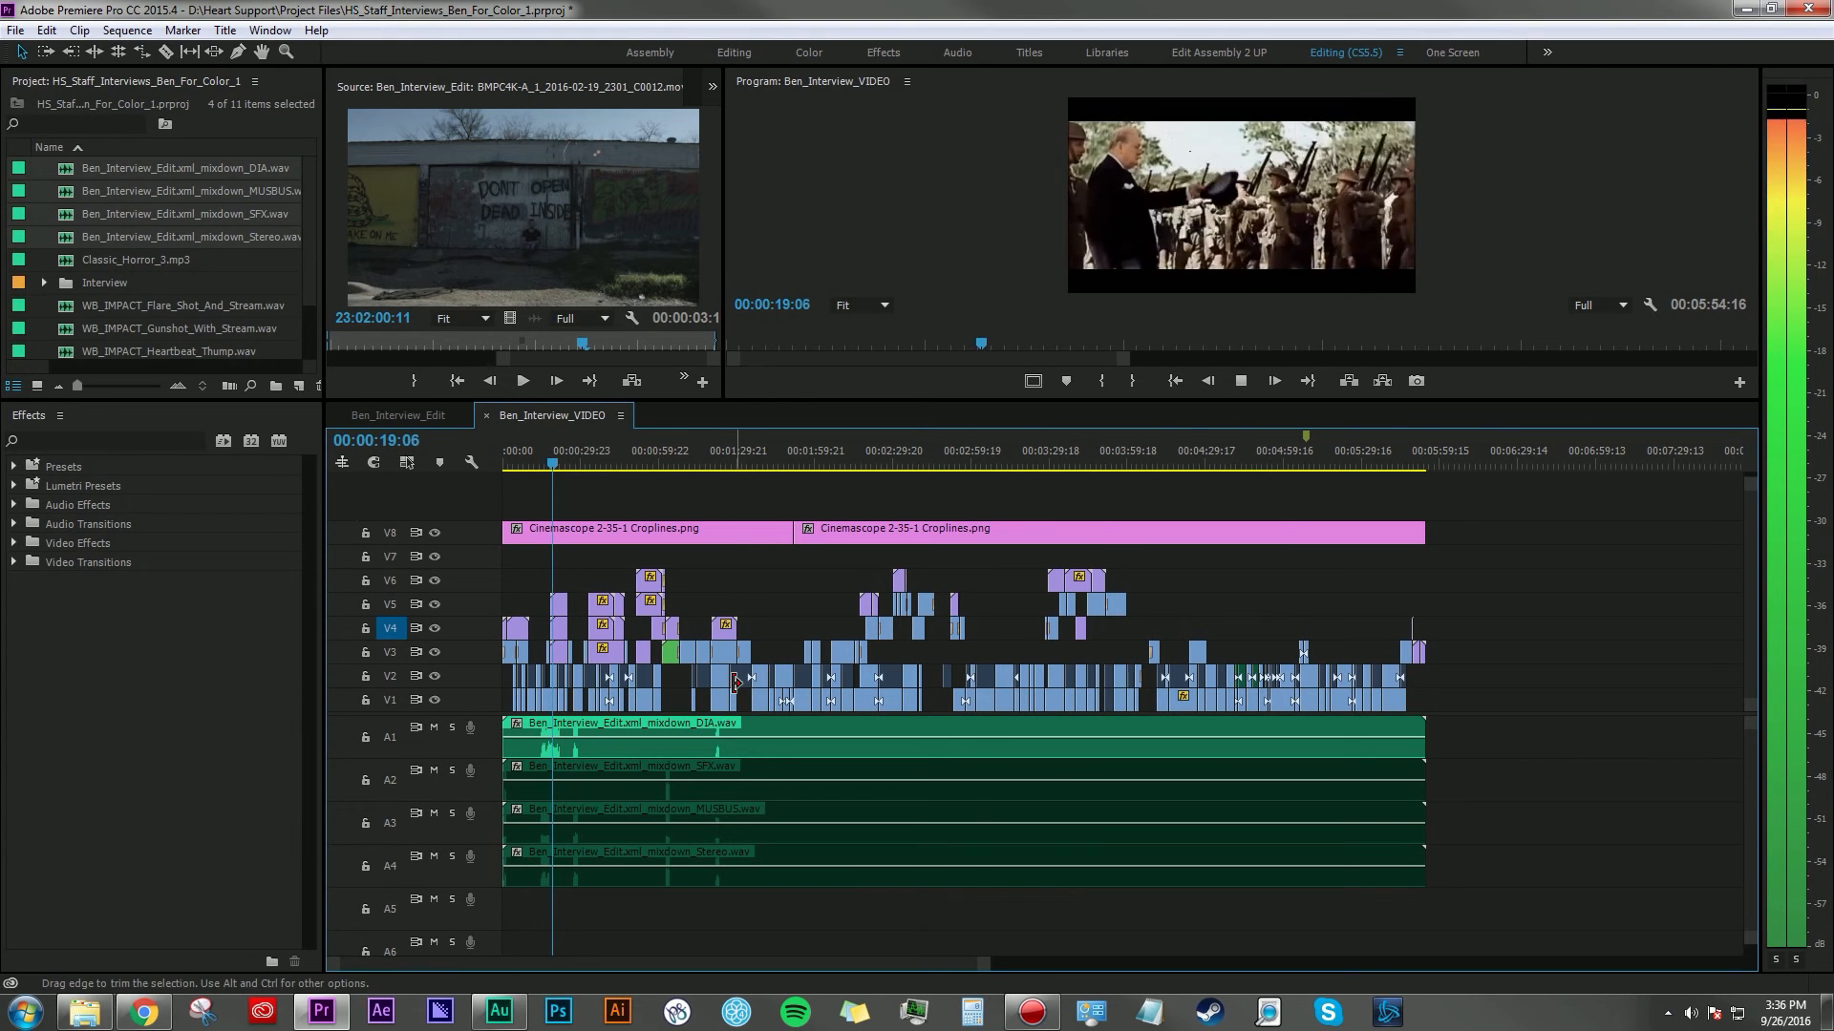
# - Re-enable the SFX, MUSBUS and Stereo clips on A2–A4 and play from the start
pyautogui.click(558, 450)
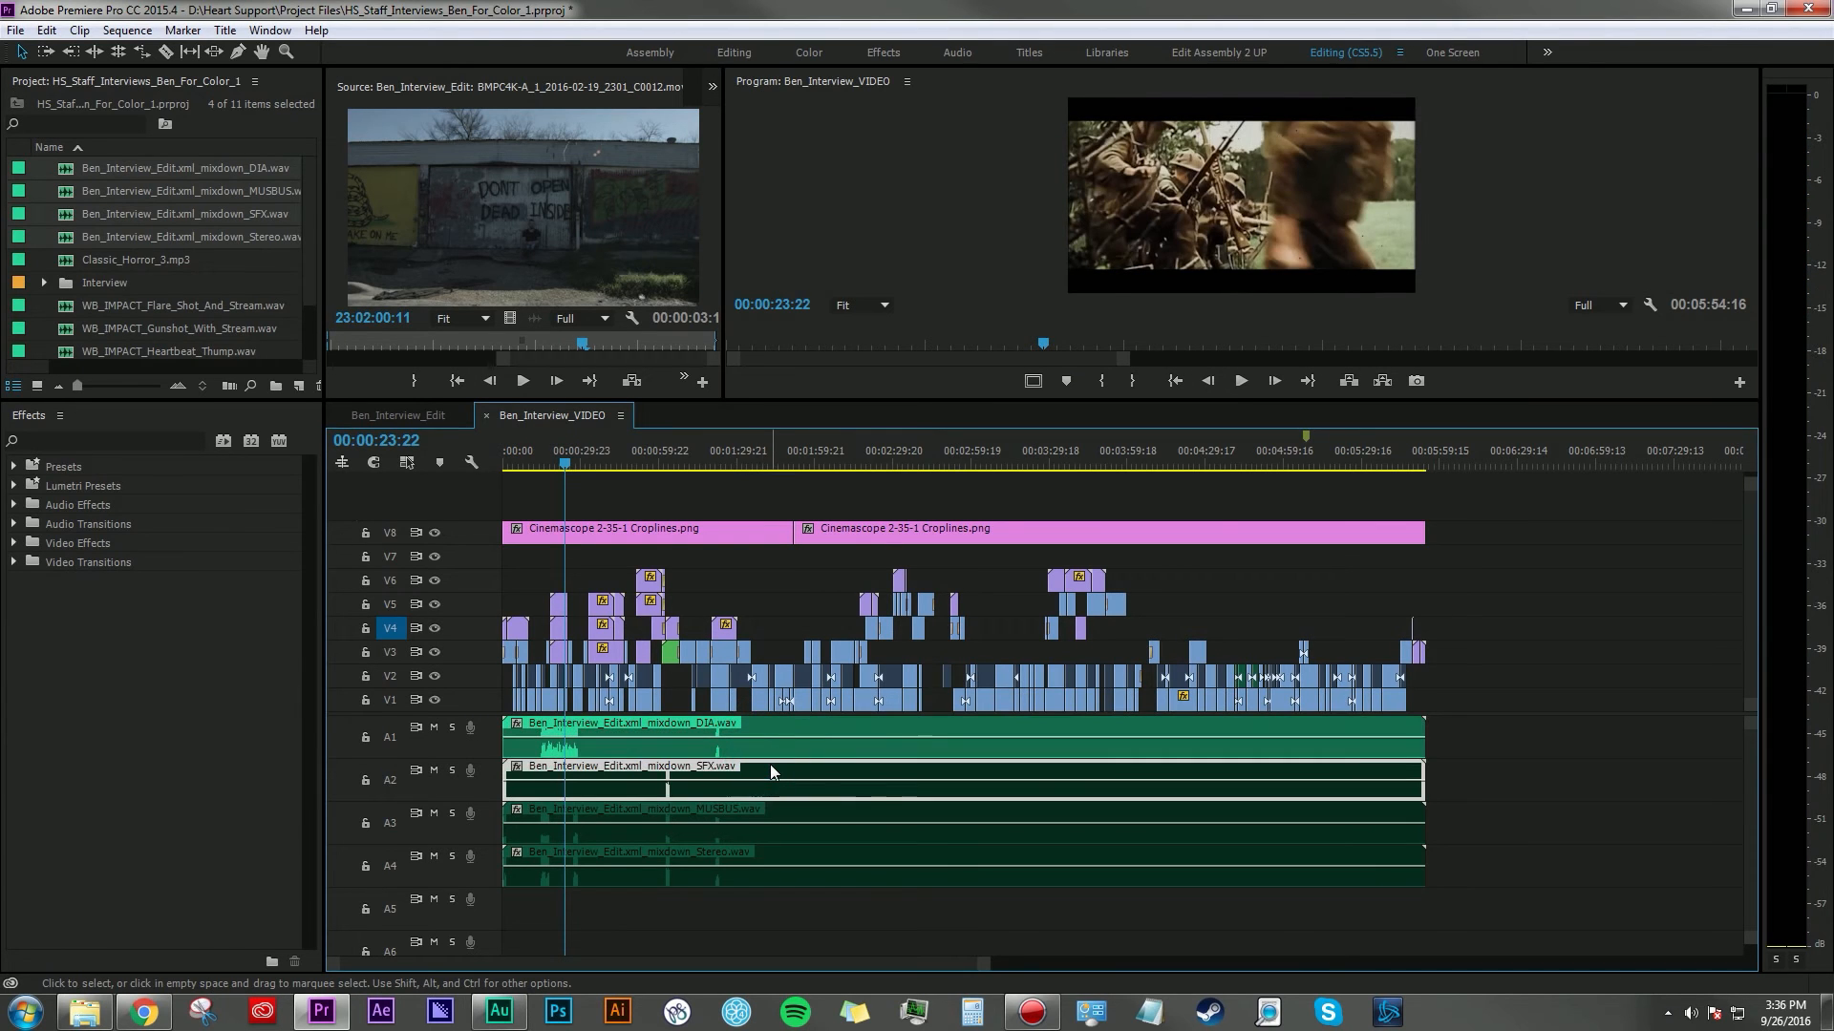
pyautogui.click(504, 464)
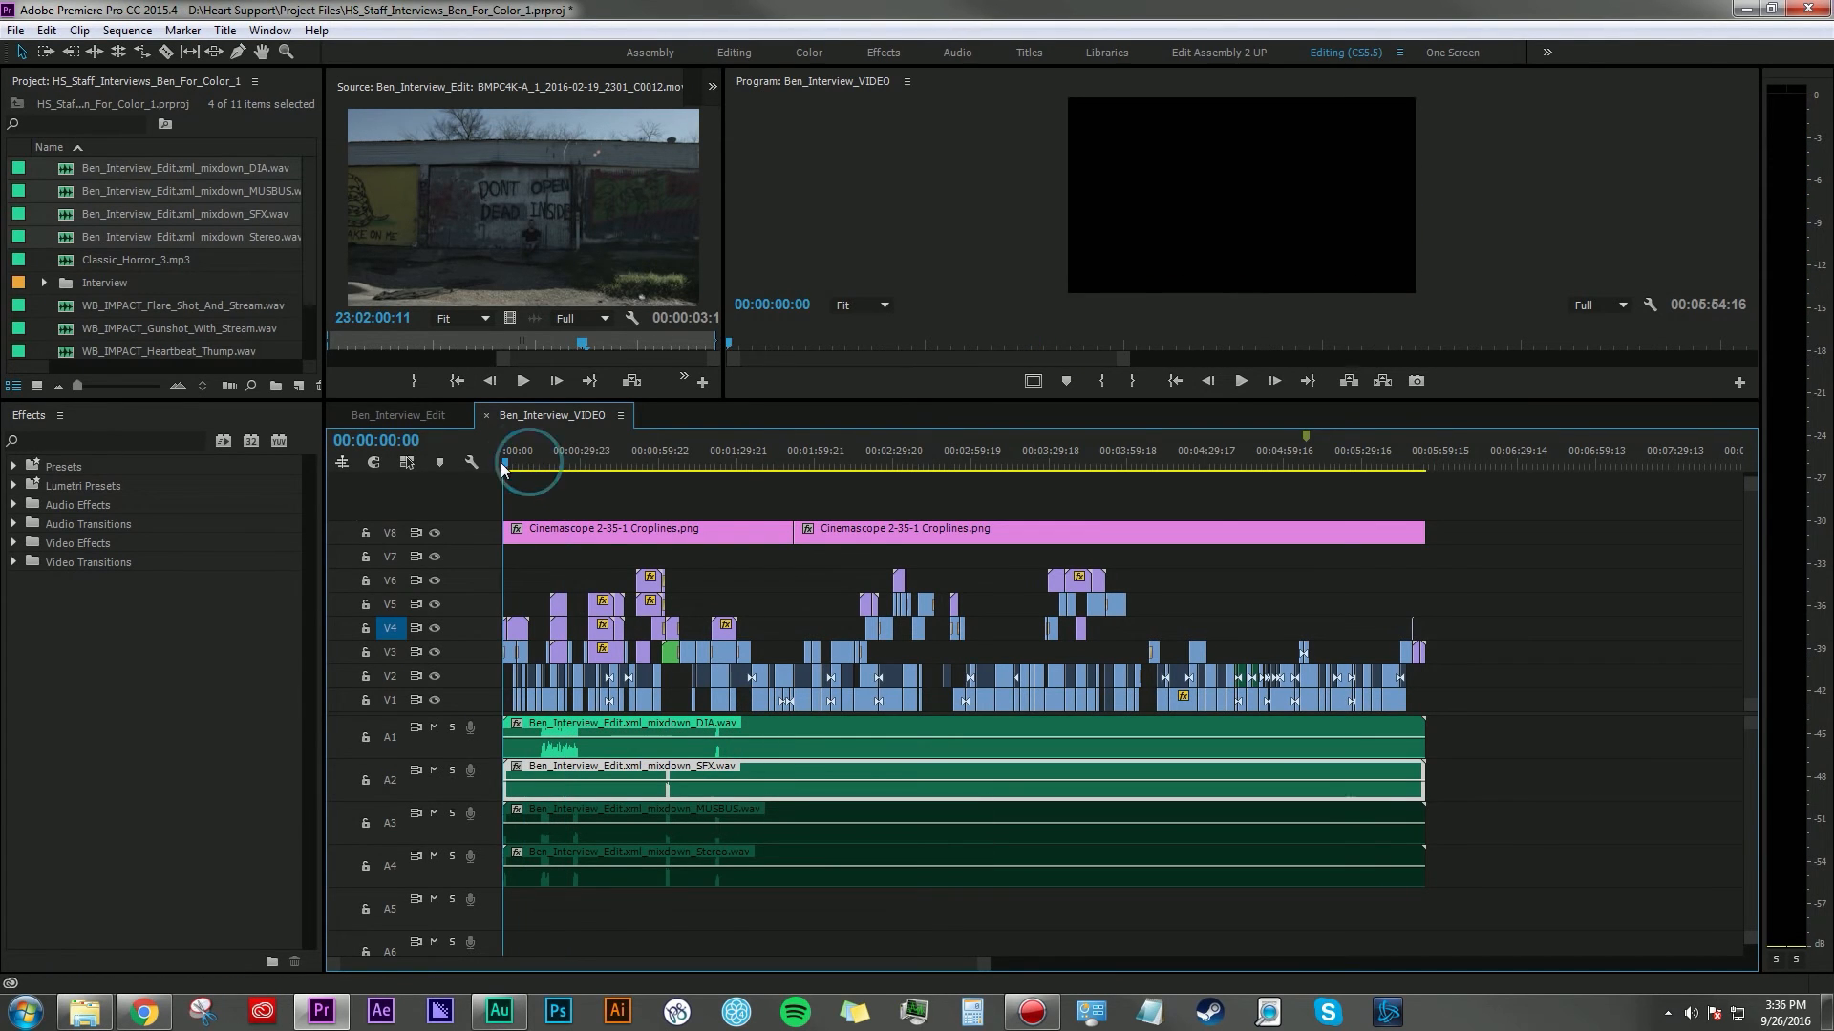
pyautogui.click(669, 464)
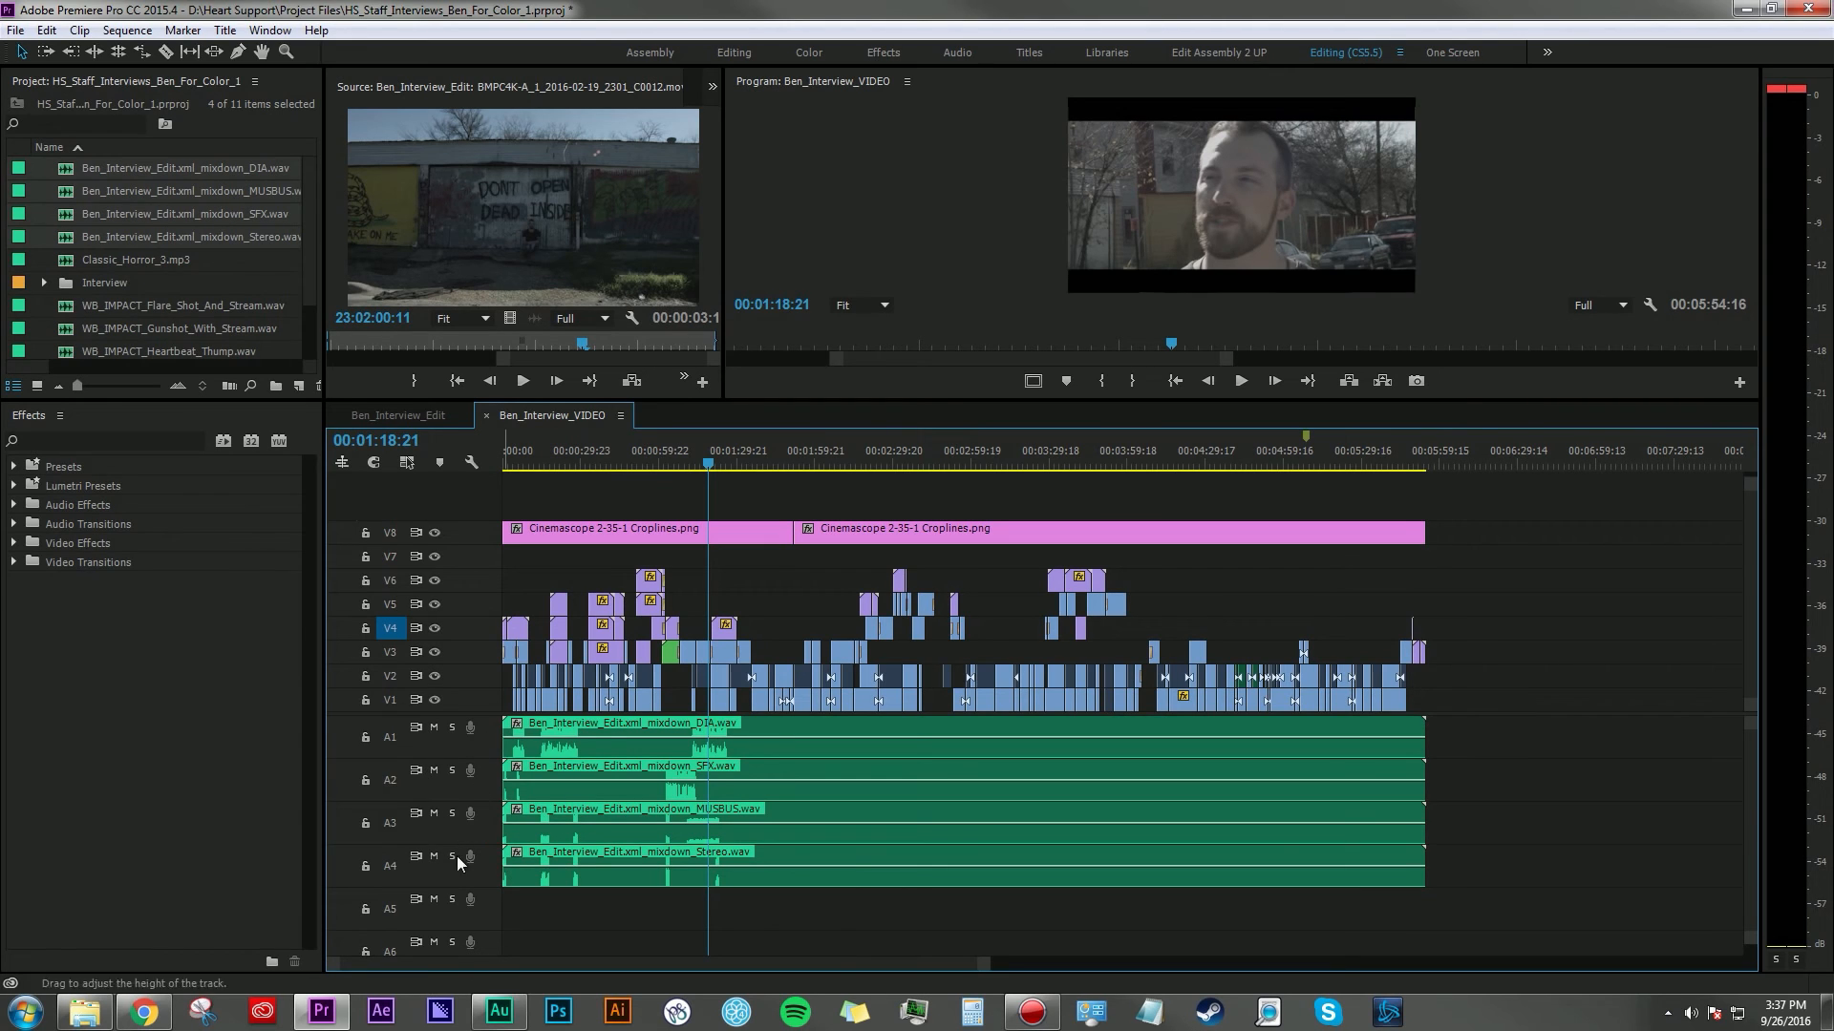
pyautogui.moveTo(582, 913)
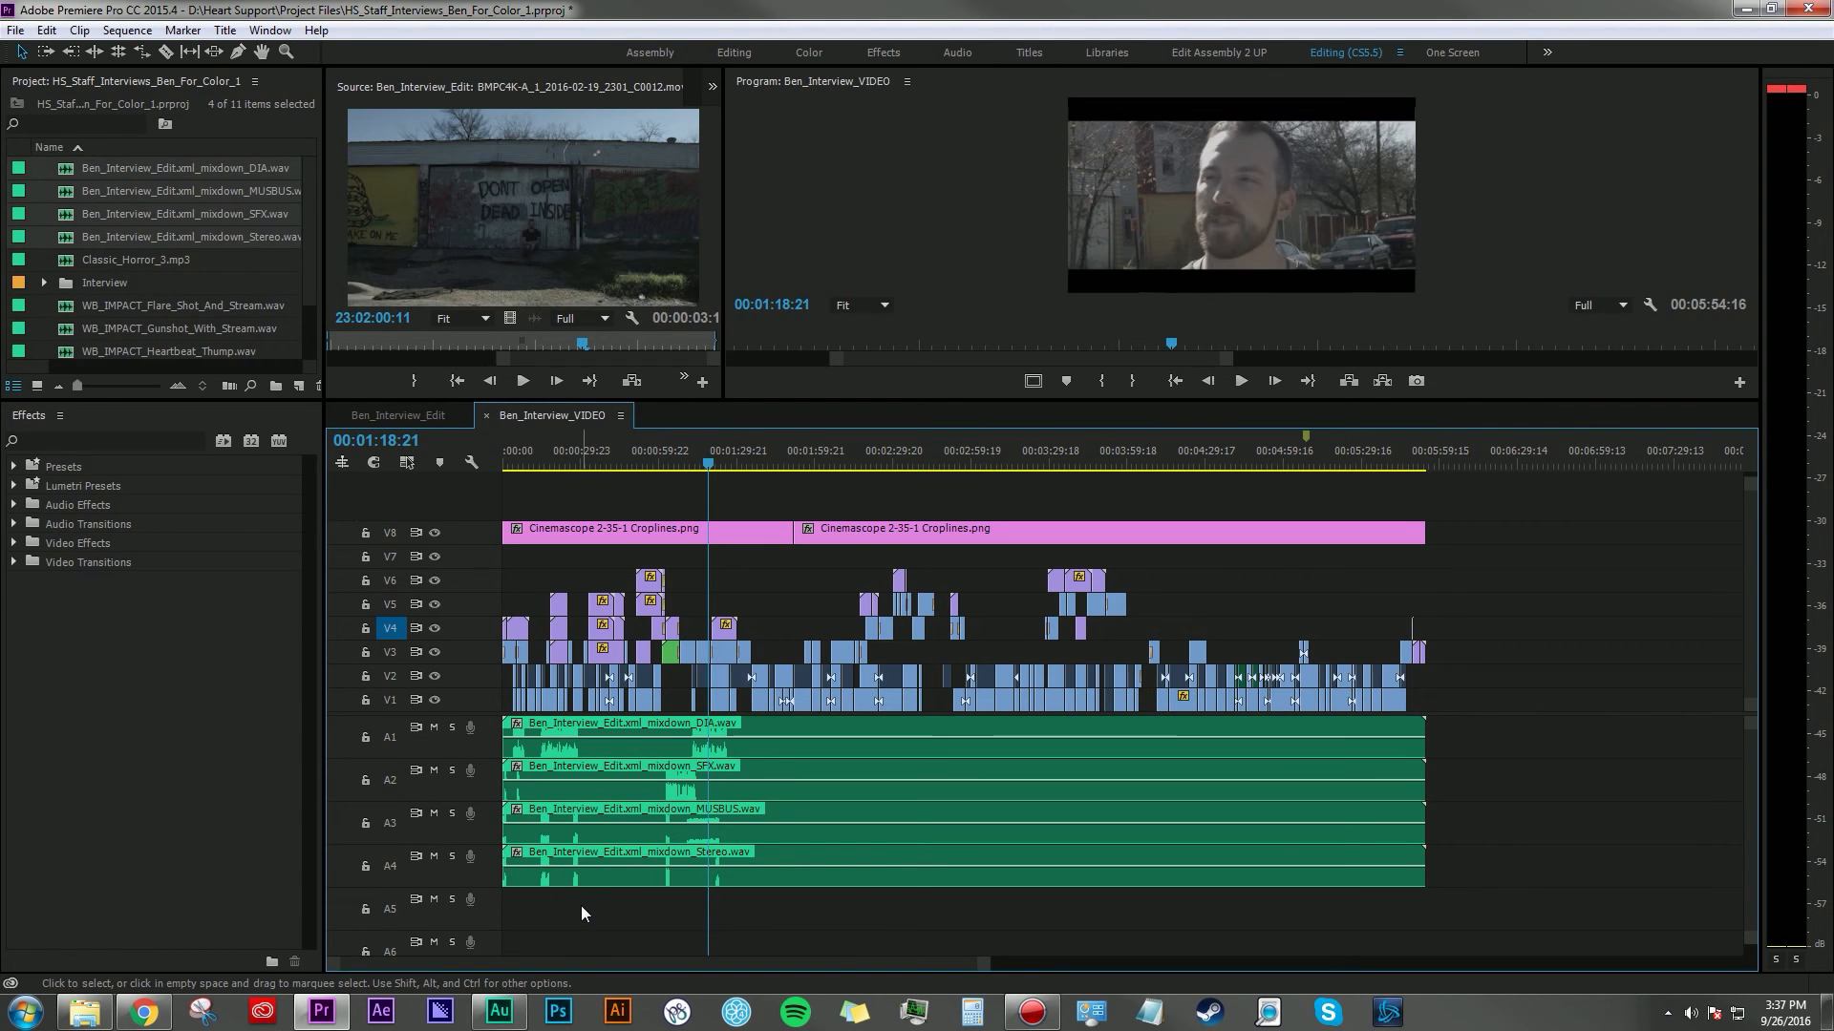
pyautogui.moveTo(1532, 817)
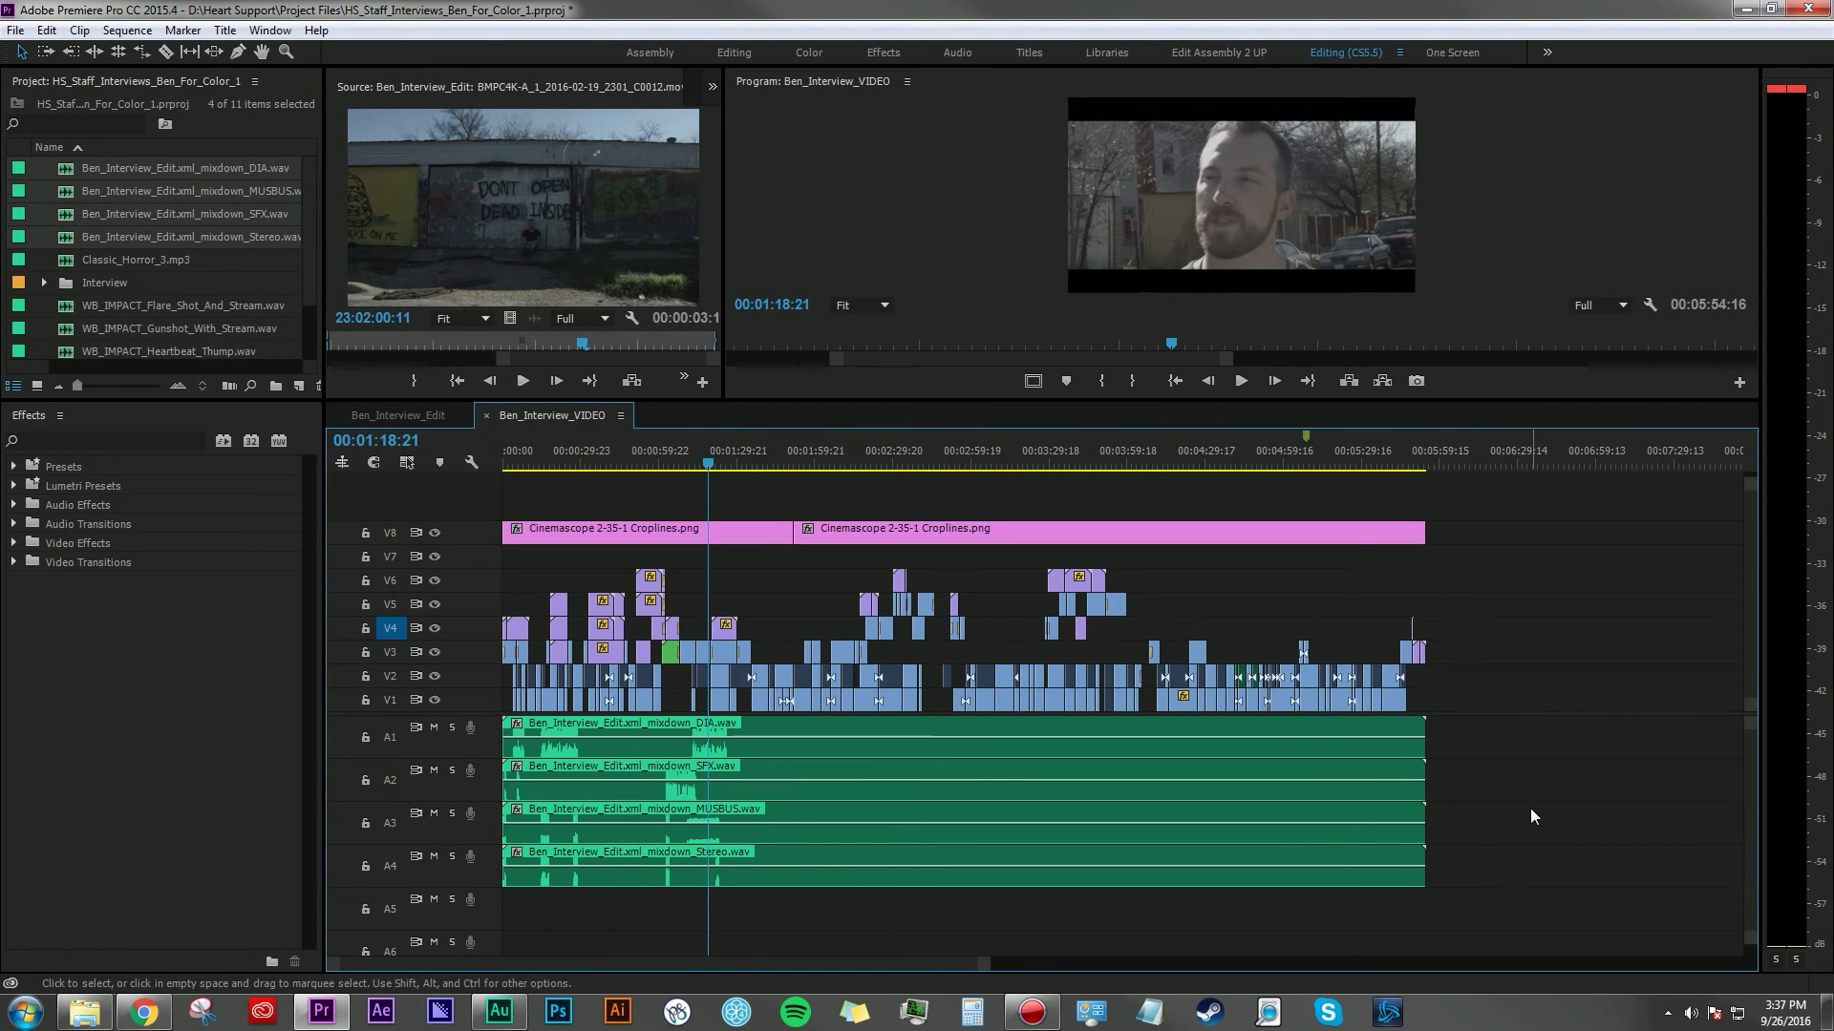